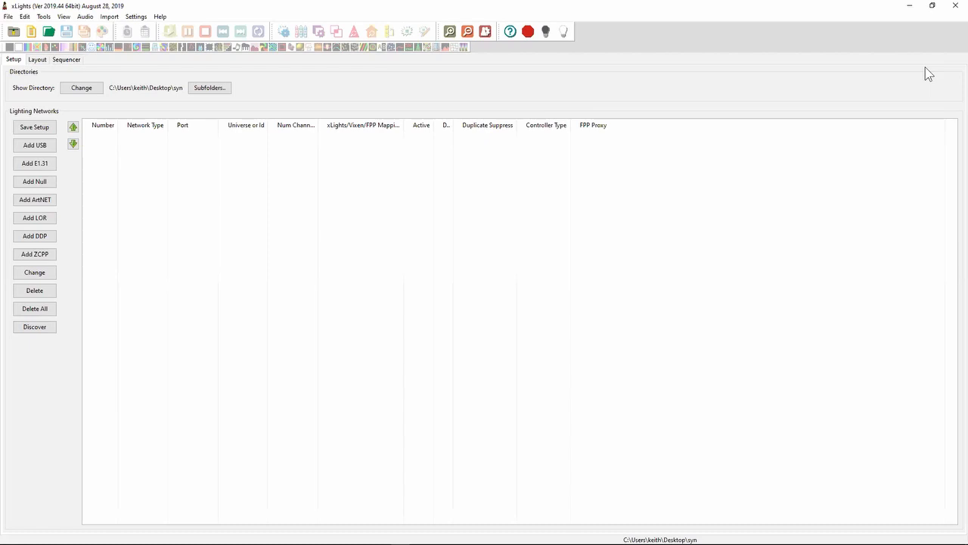
pyautogui.moveTo(710, 73)
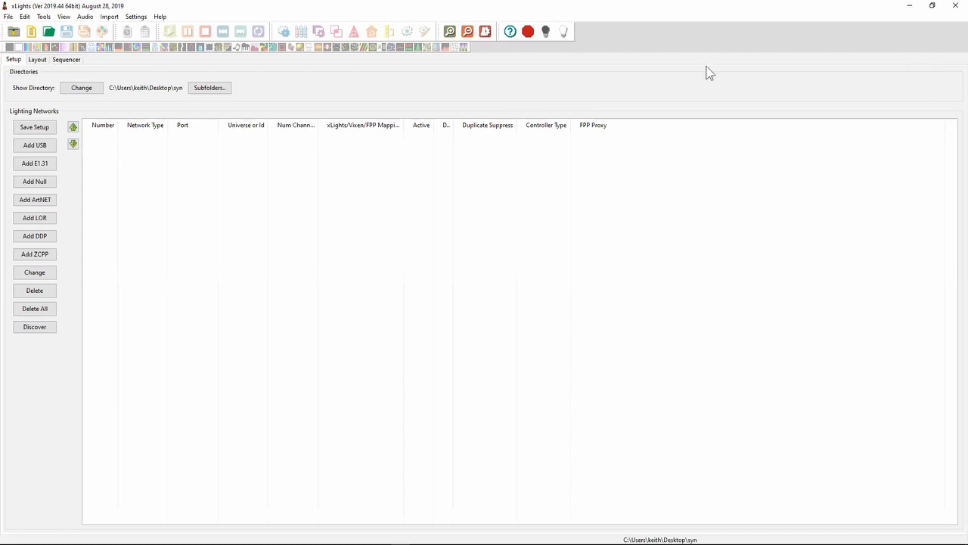
pyautogui.moveTo(308, 169)
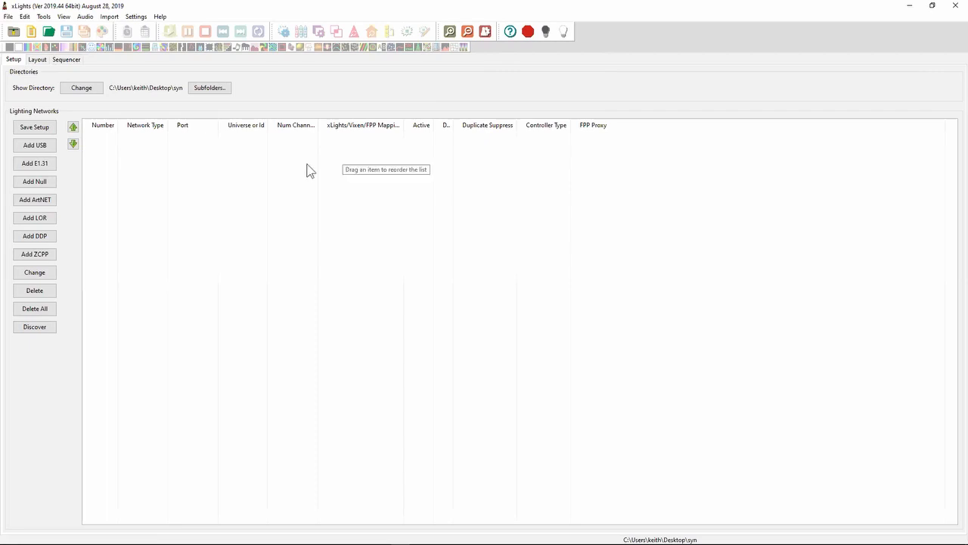
pyautogui.moveTo(217, 165)
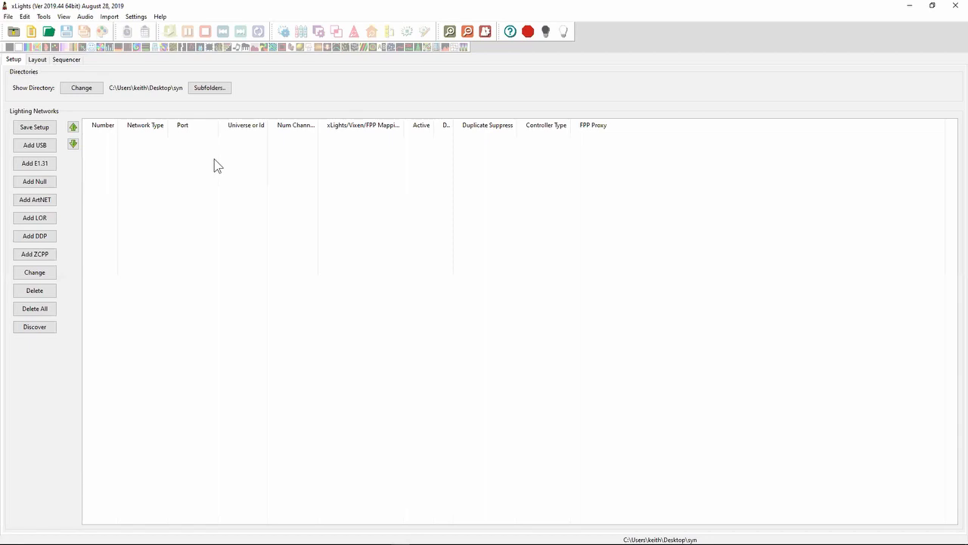
pyautogui.moveTo(107, 150)
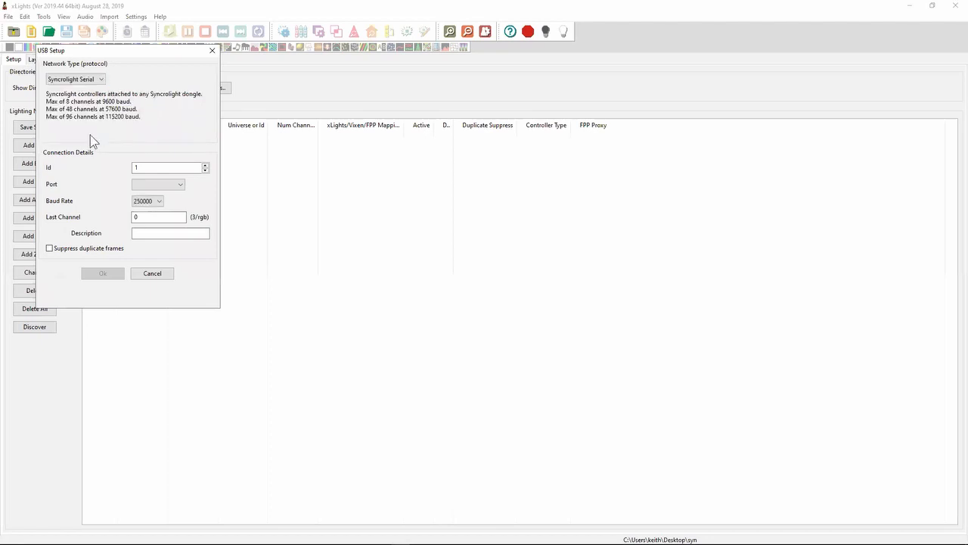
pyautogui.moveTo(117, 168)
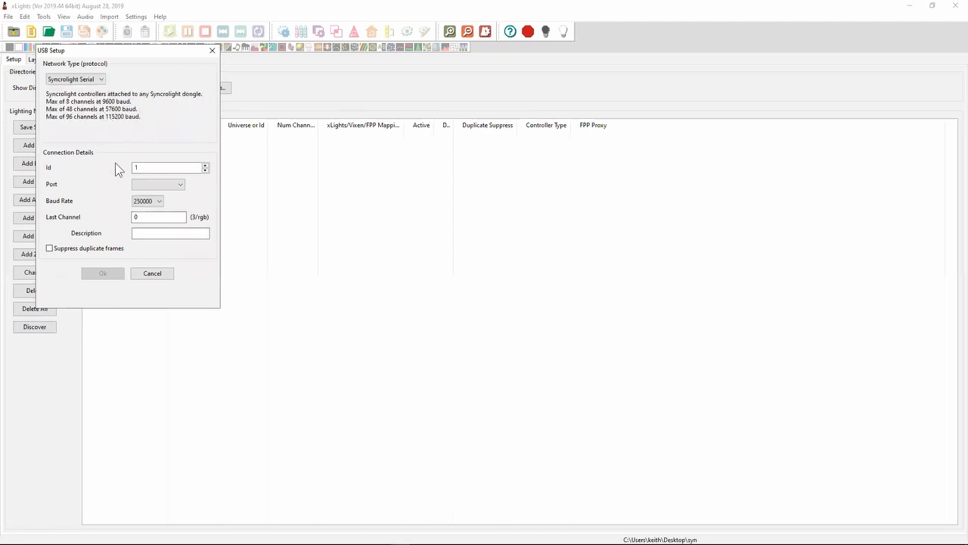
# Add a Syncrolight Serial output: COM6, 57600 baud, last channel 8, description 'sync'
pyautogui.click(166, 167)
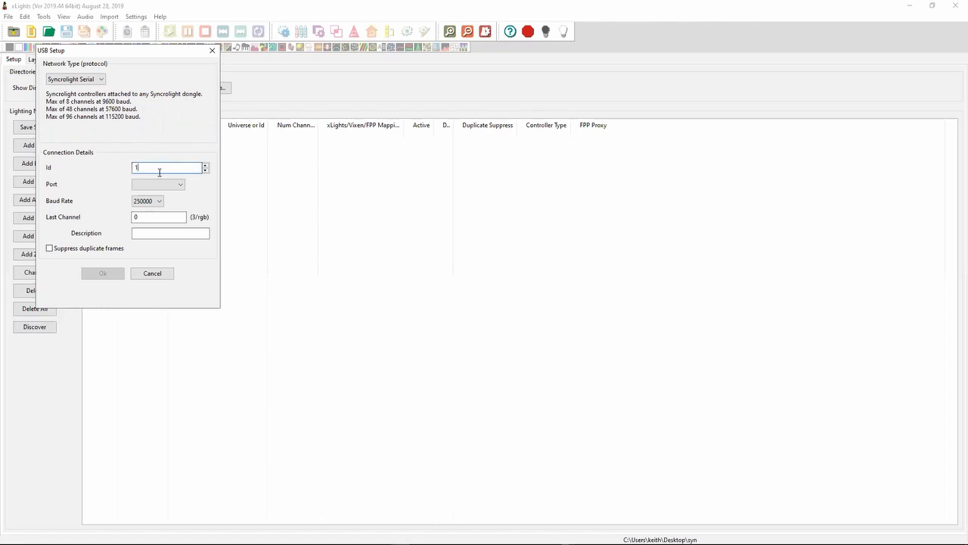
pyautogui.click(181, 184)
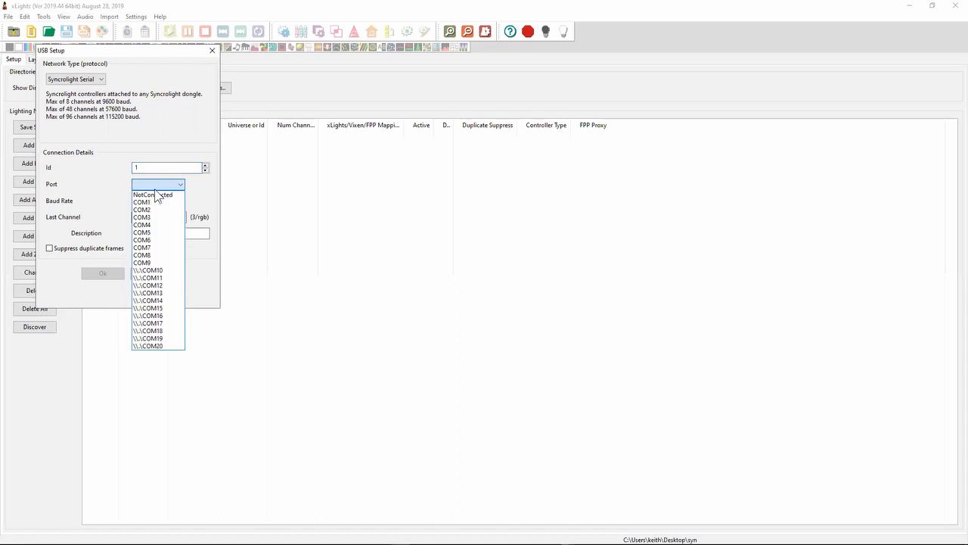
pyautogui.click(142, 240)
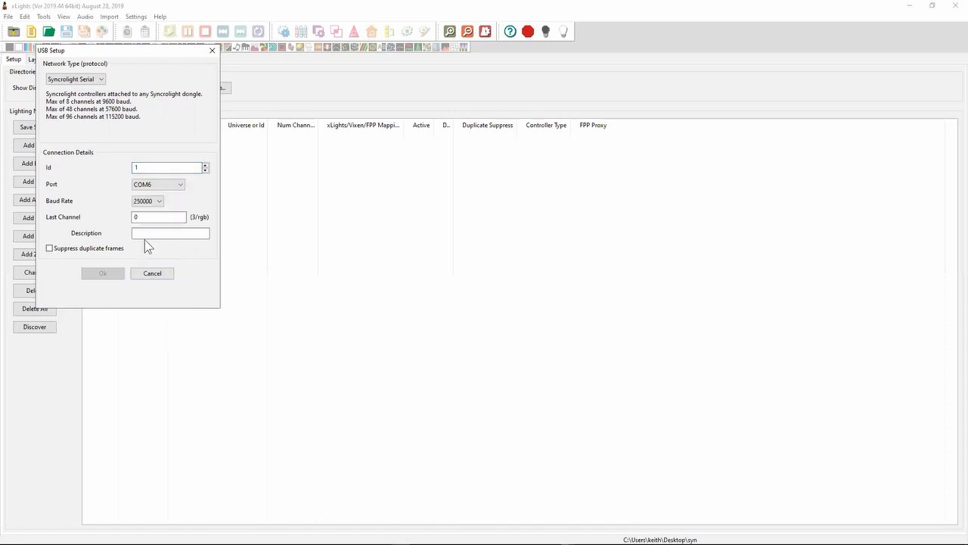
pyautogui.click(159, 201)
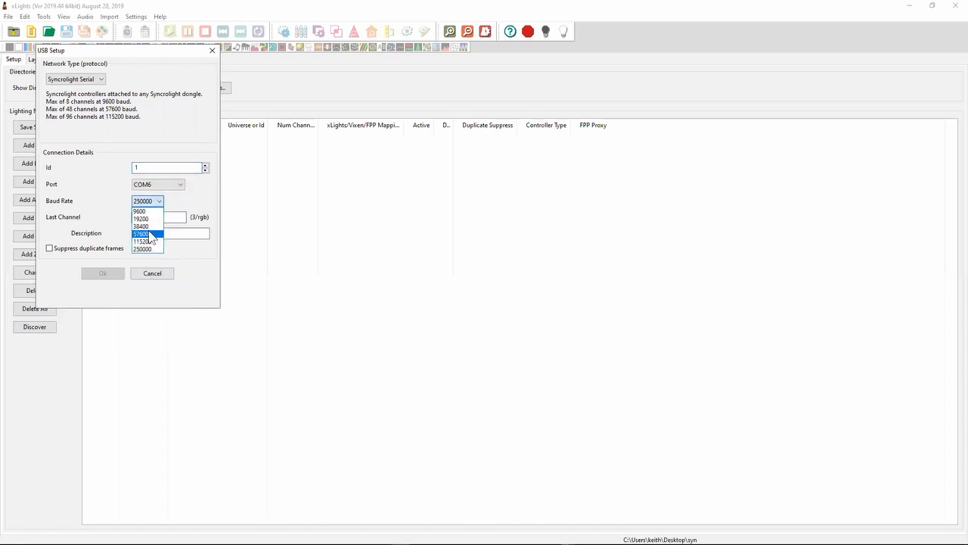
pyautogui.click(142, 234)
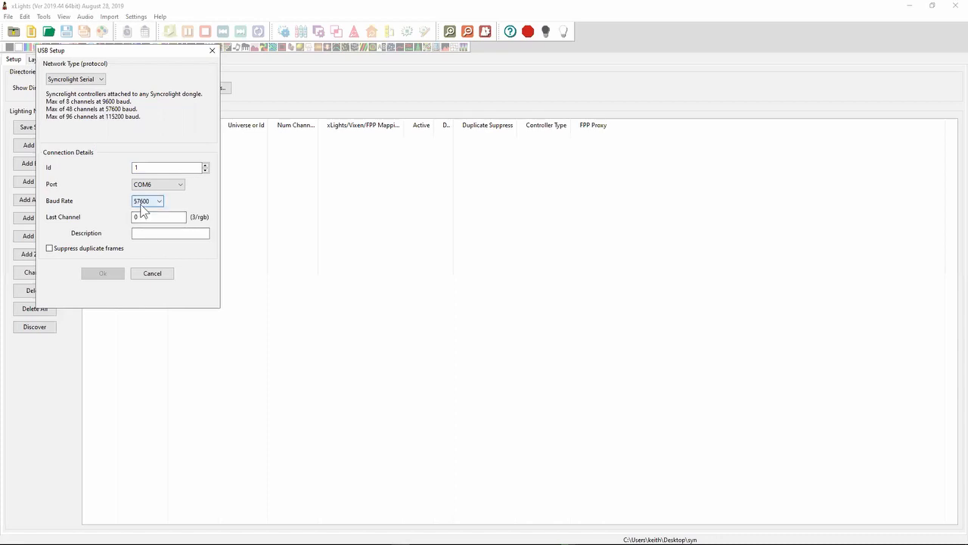
pyautogui.click(158, 217)
pyautogui.write('8')
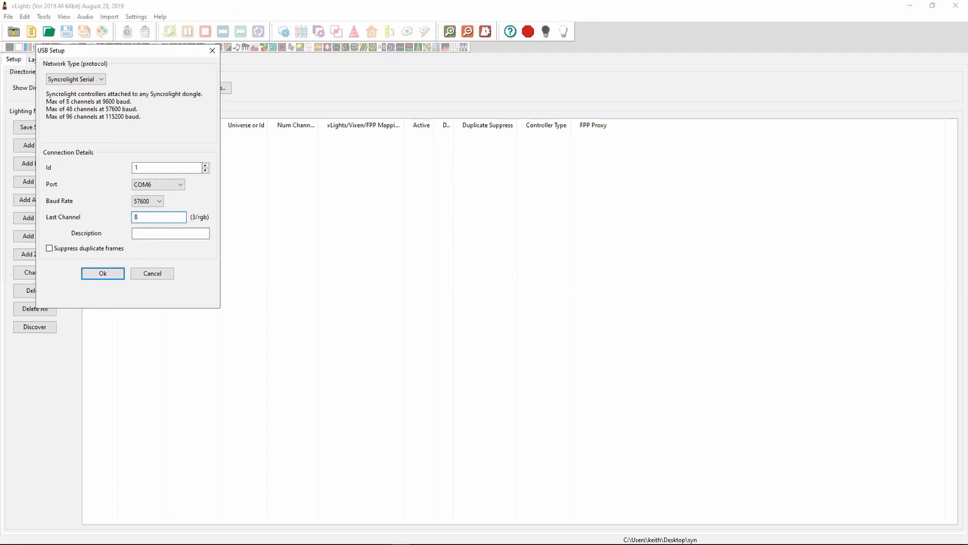
pyautogui.write('16')
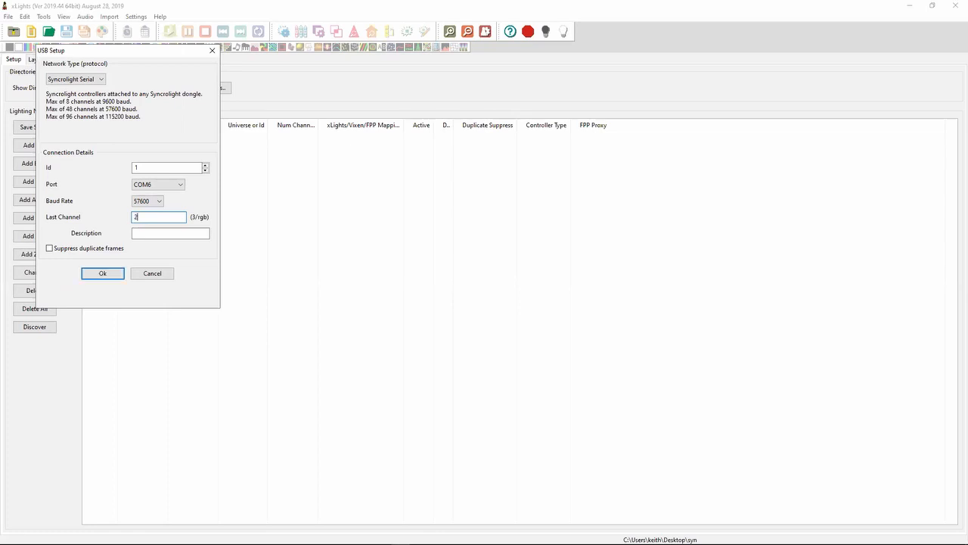
pyautogui.write('4')
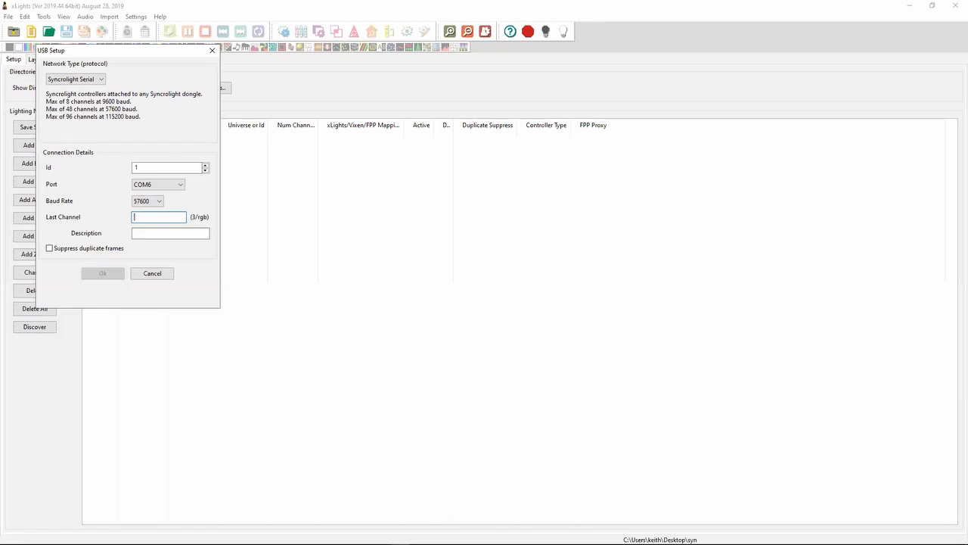
pyautogui.write('8')
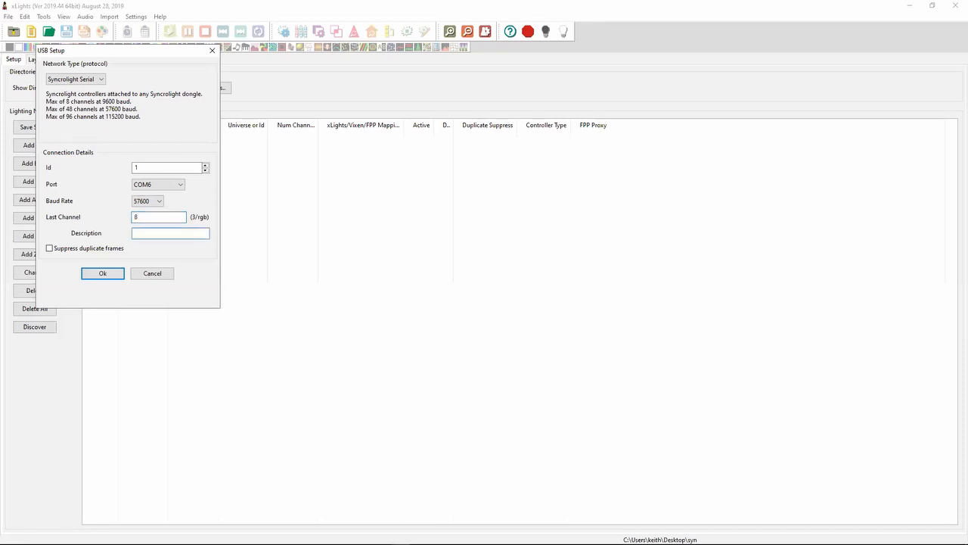
pyautogui.write('sync')
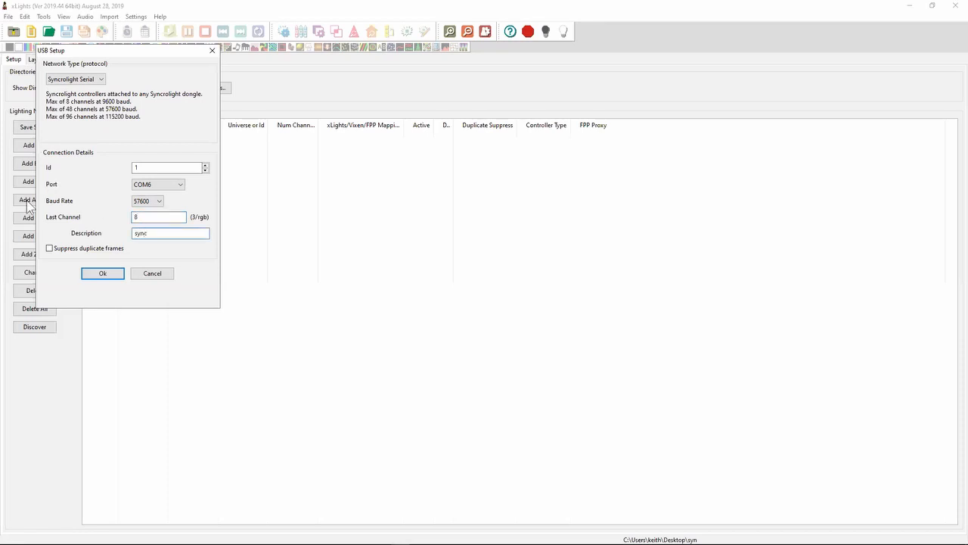
pyautogui.click(102, 273)
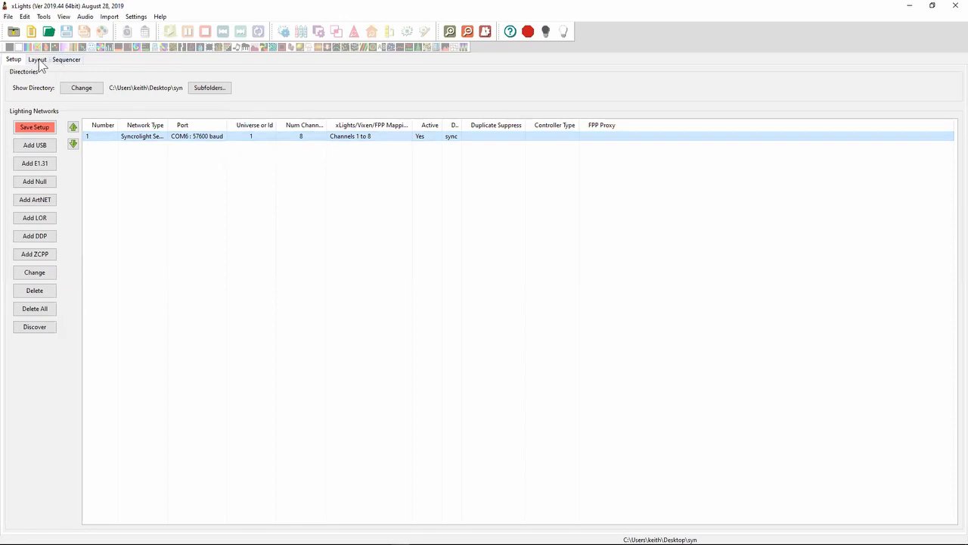
# Switch to the Layout tab showing the empty models list and preview
pyautogui.click(36, 59)
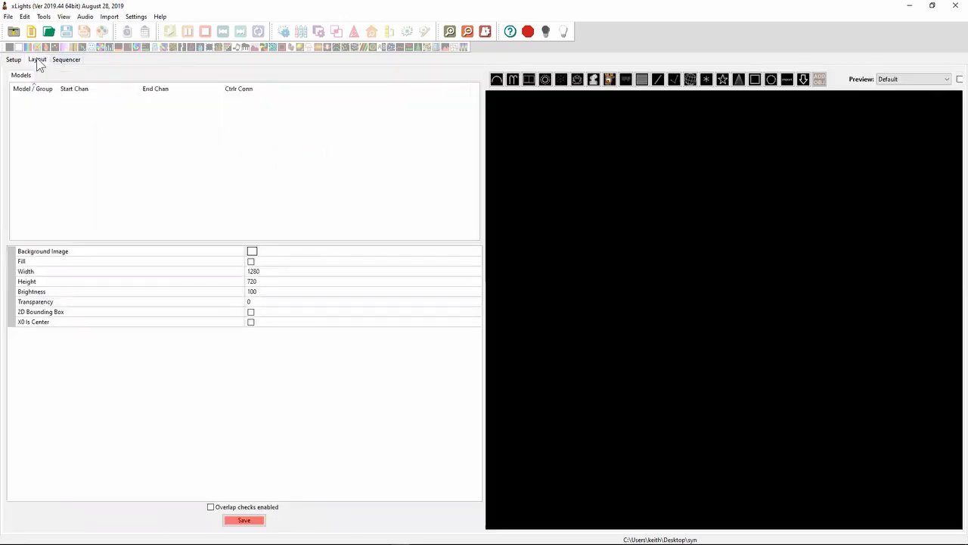
pyautogui.moveTo(492, 293)
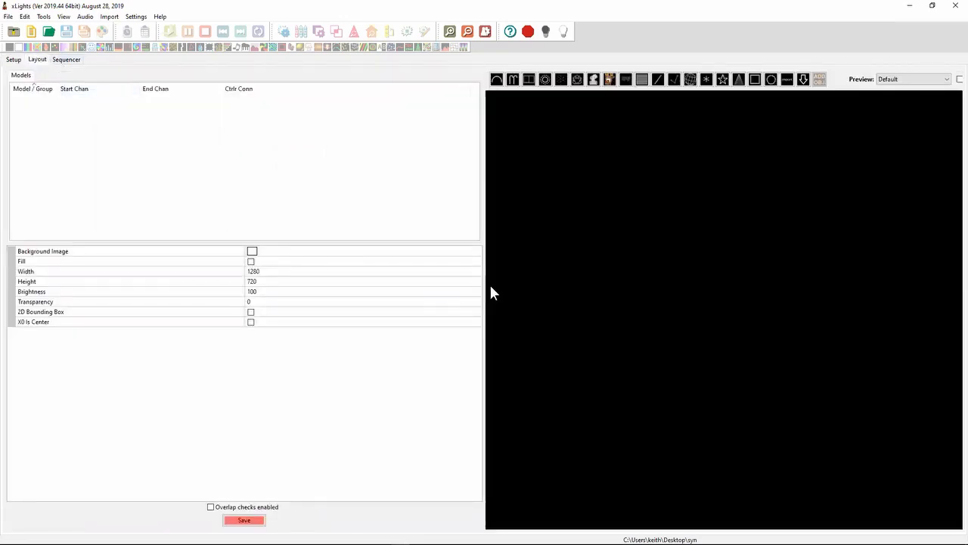
pyautogui.moveTo(205, 271)
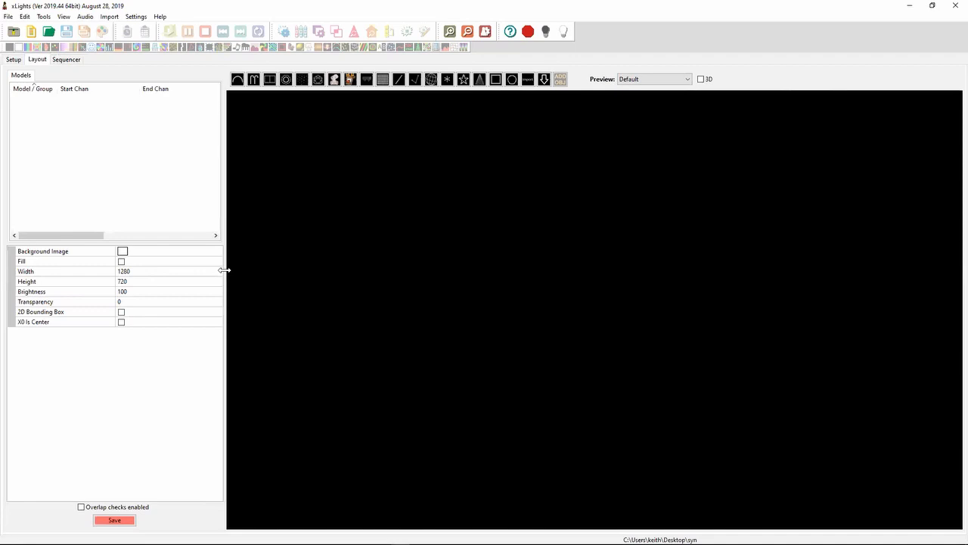
pyautogui.moveTo(270, 80)
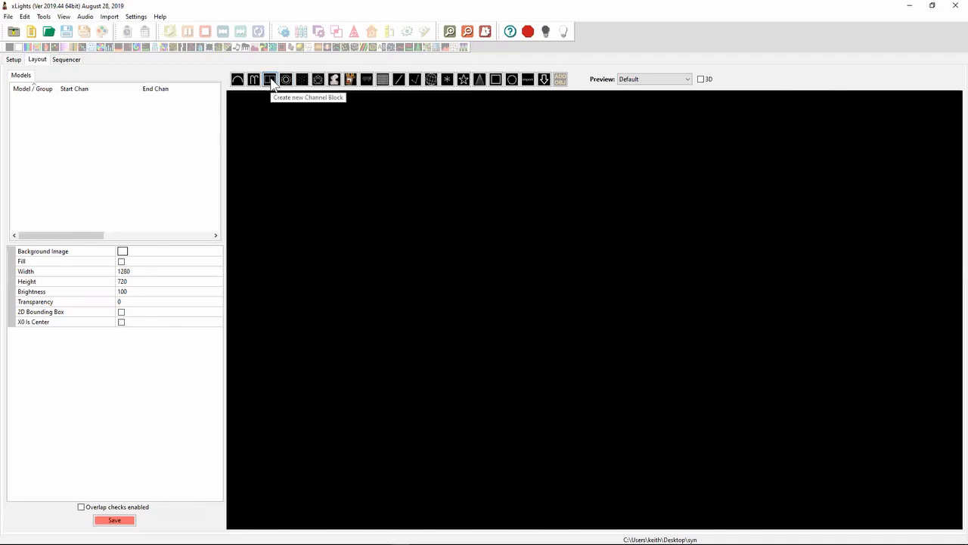
pyautogui.moveTo(270, 80)
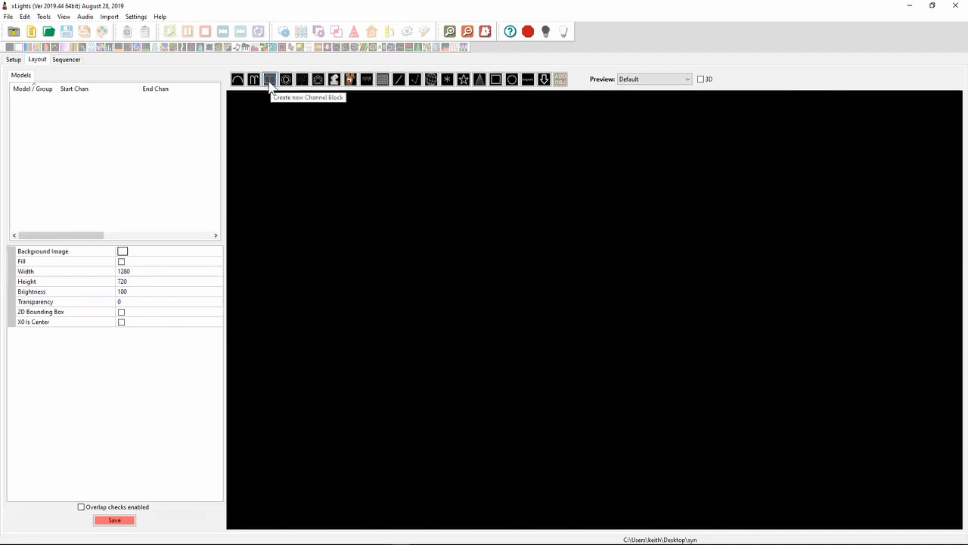
# Place a Channel Block model in the layout and set its channel count to 8
pyautogui.click(270, 78)
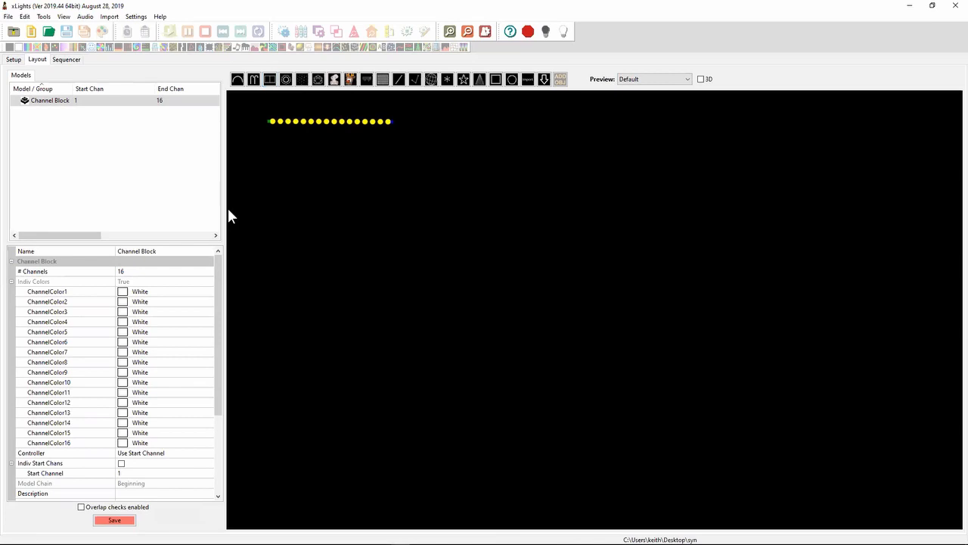
pyautogui.click(119, 270)
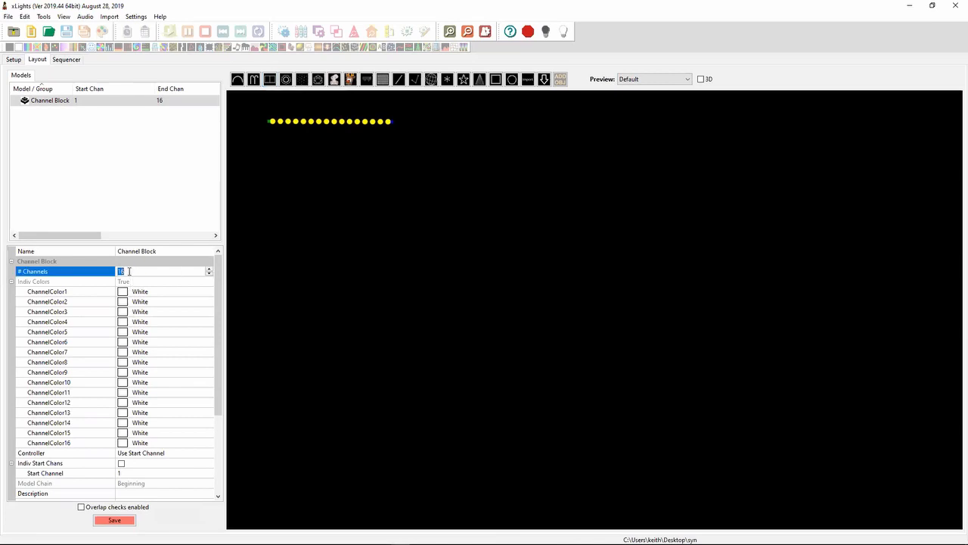
pyautogui.write('8')
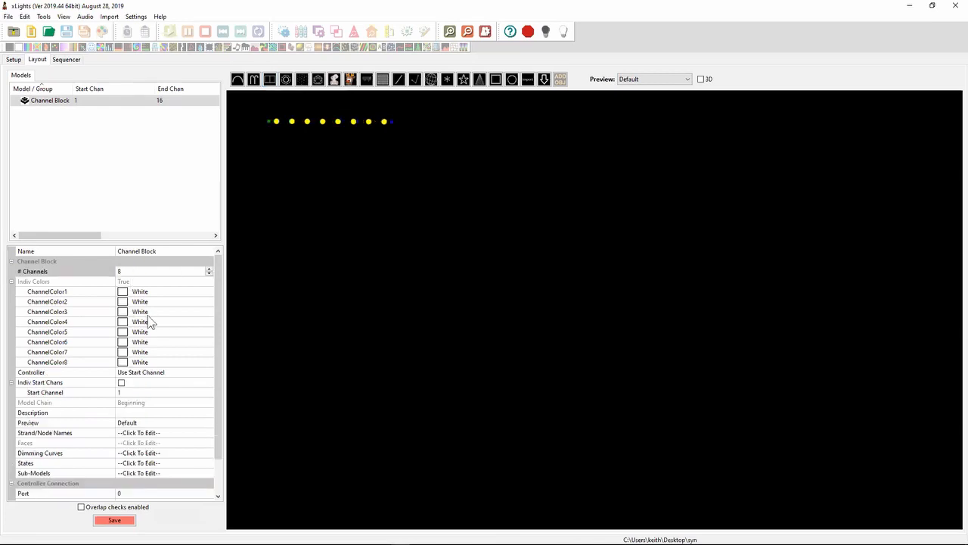
pyautogui.moveTo(92, 147)
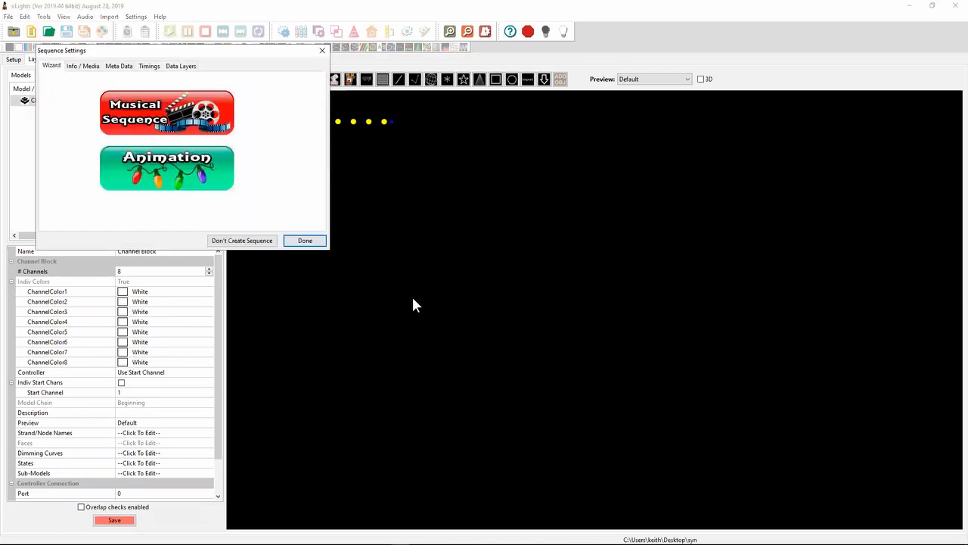
# Create the new sequence and adjust the sequencer's view options
pyautogui.click(305, 241)
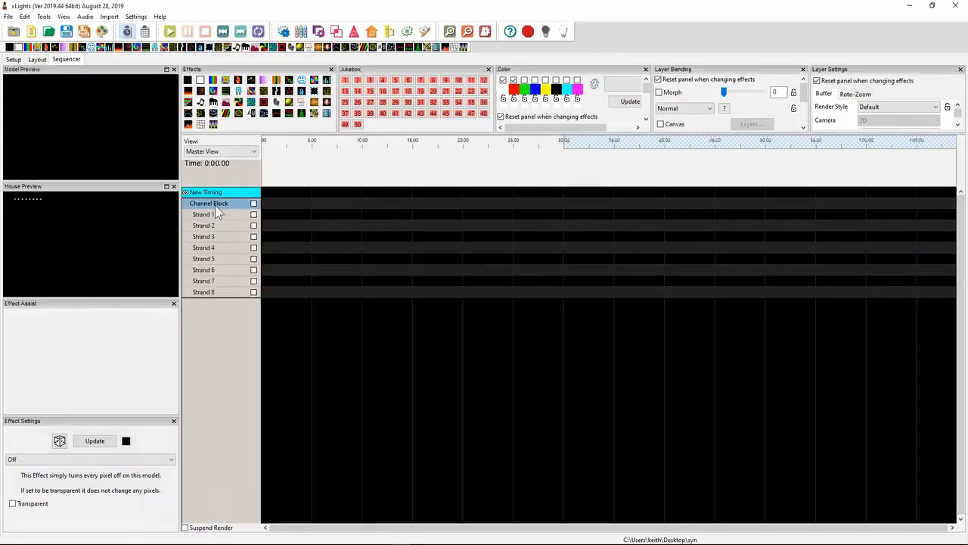
pyautogui.moveTo(308, 159)
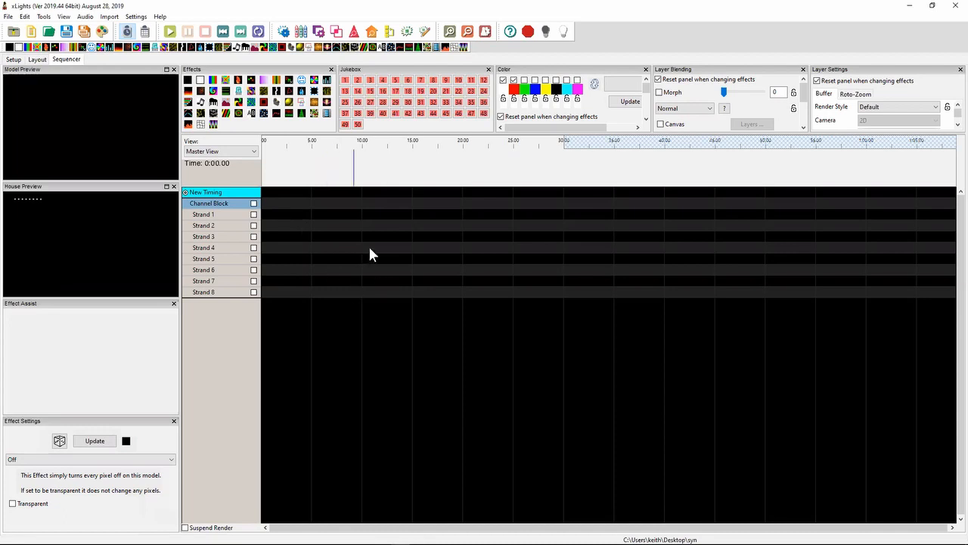
pyautogui.moveTo(147, 22)
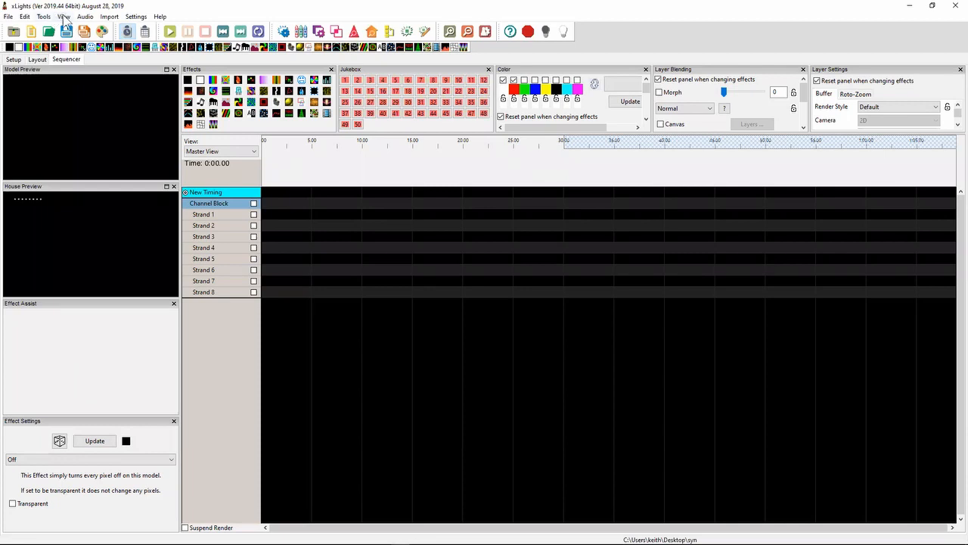
pyautogui.click(63, 16)
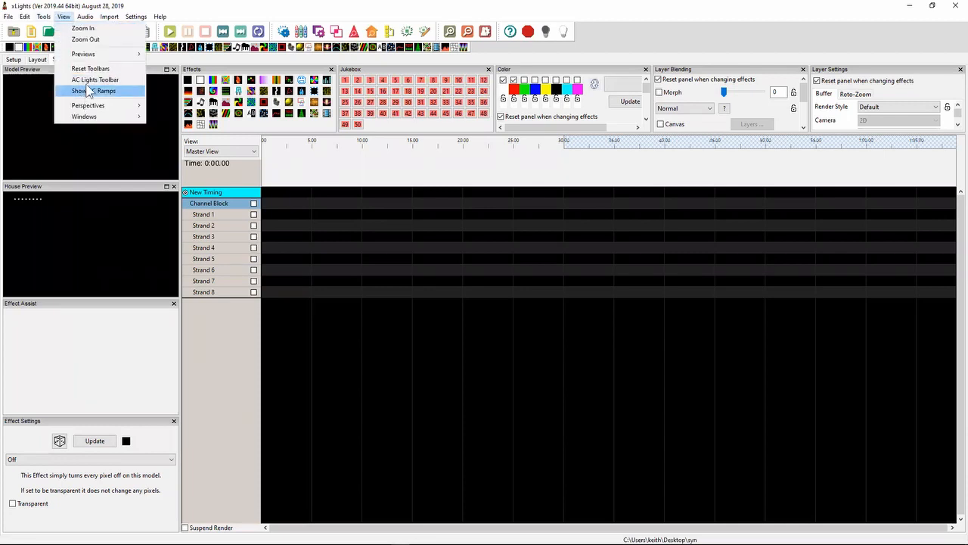
pyautogui.click(91, 91)
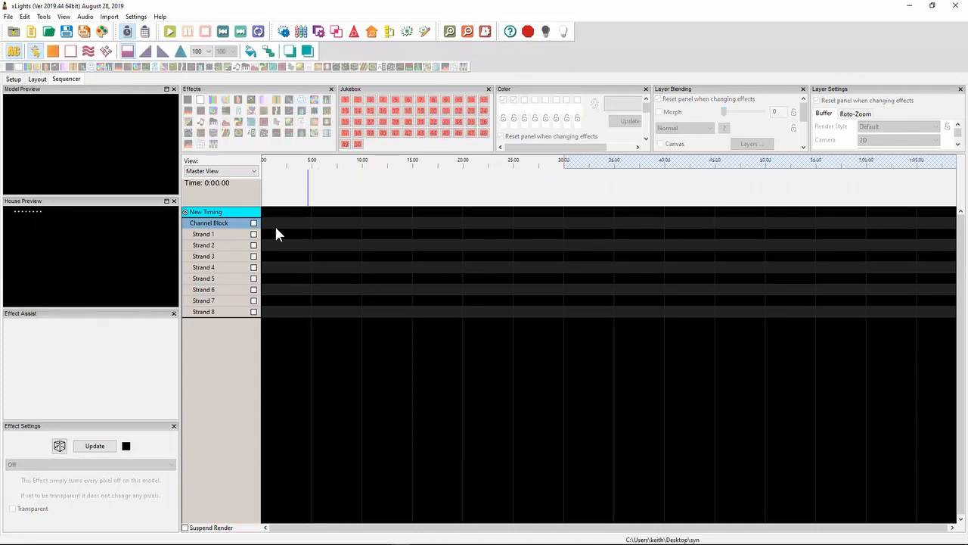
# Add a Metronome timing track with a 100 ms beat interval
pyautogui.rightClick(205, 212)
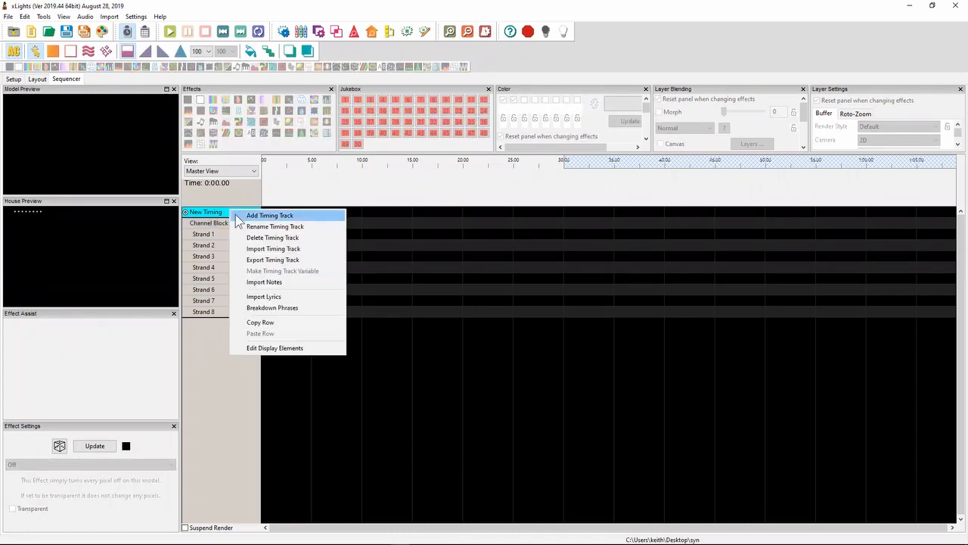
pyautogui.click(269, 215)
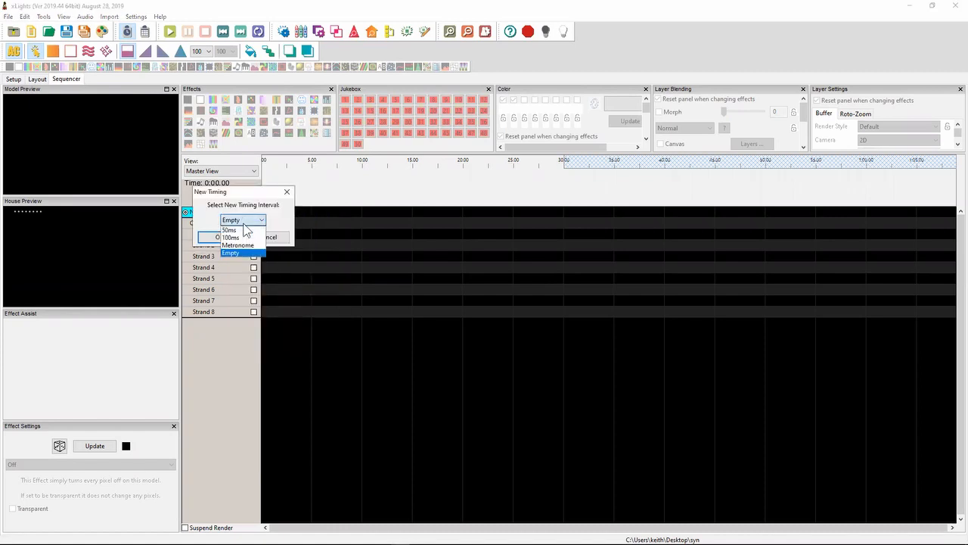
pyautogui.click(238, 244)
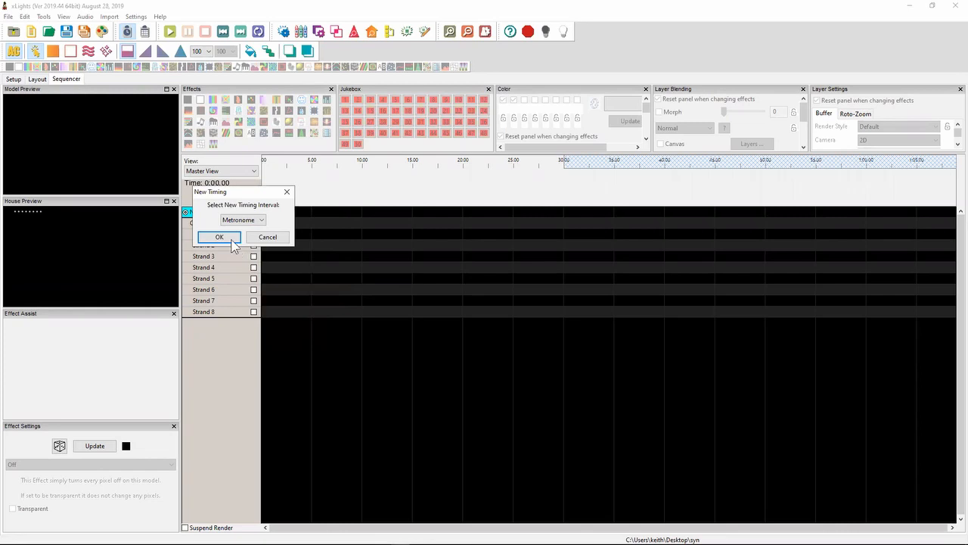
pyautogui.click(219, 237)
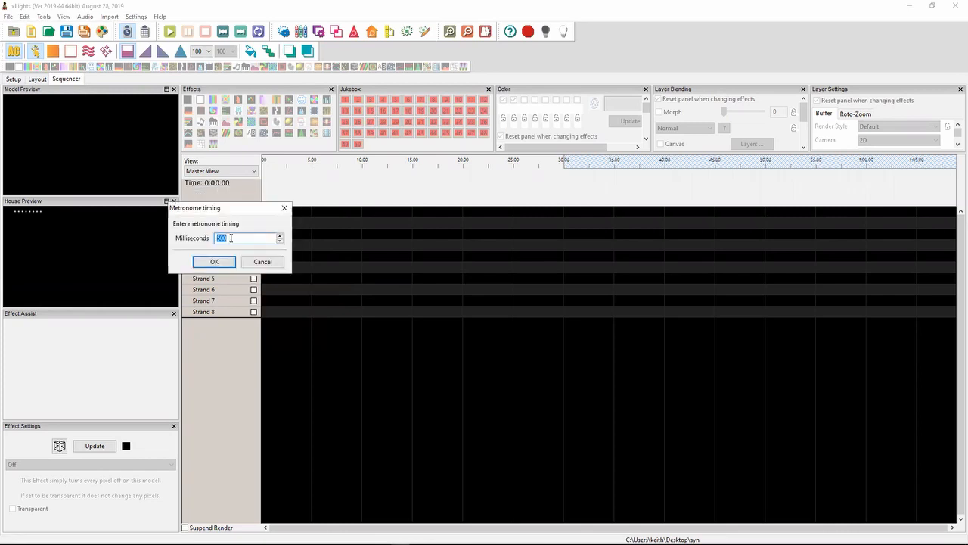
pyautogui.write('100')
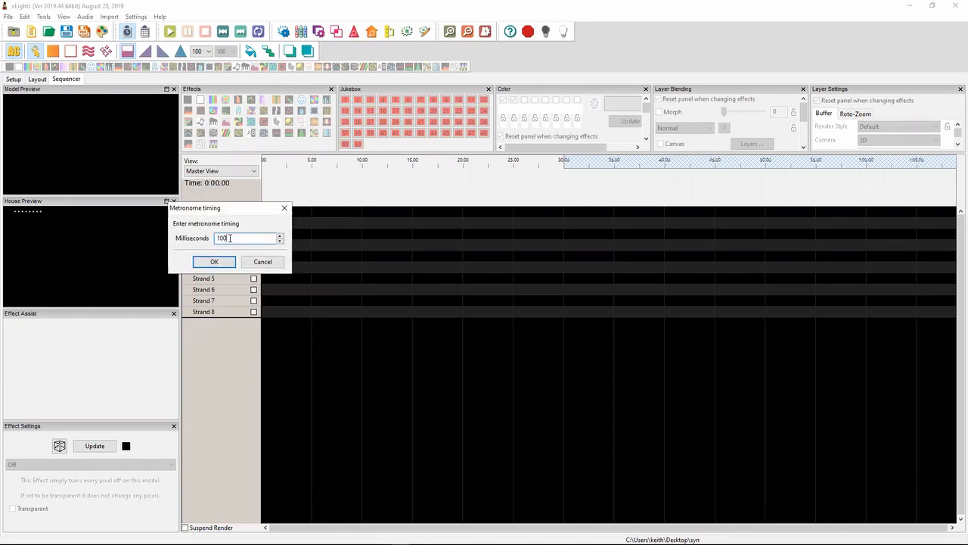
pyautogui.click(214, 261)
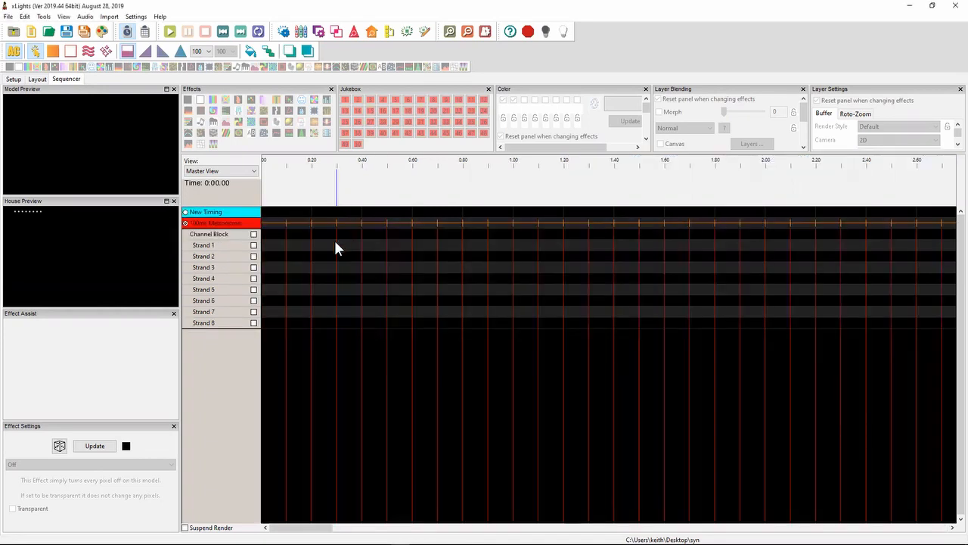
# Lay a fading On effect across strands 1–5, about 0.2 to 1.8 s
pyautogui.moveTo(310, 244); pyautogui.dragTo(589, 257)
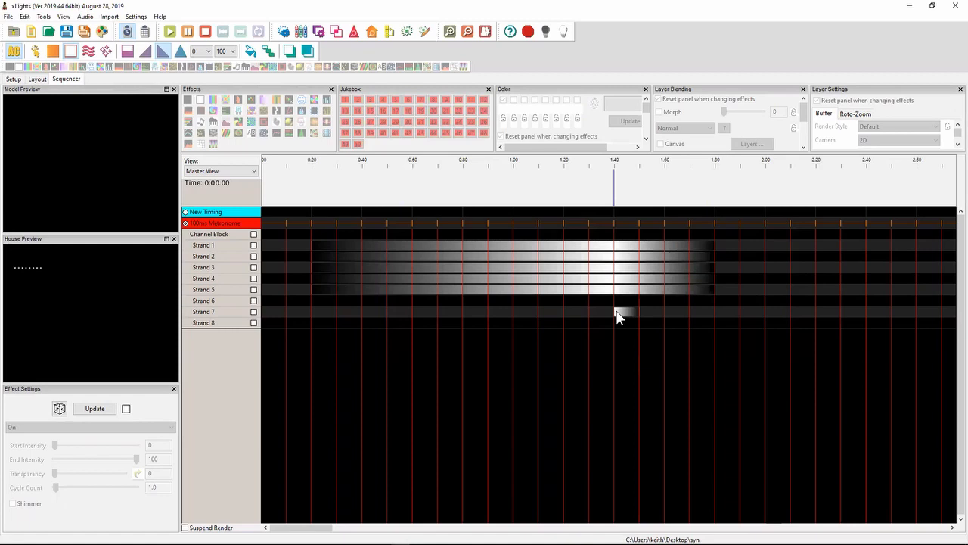
pyautogui.moveTo(411, 207)
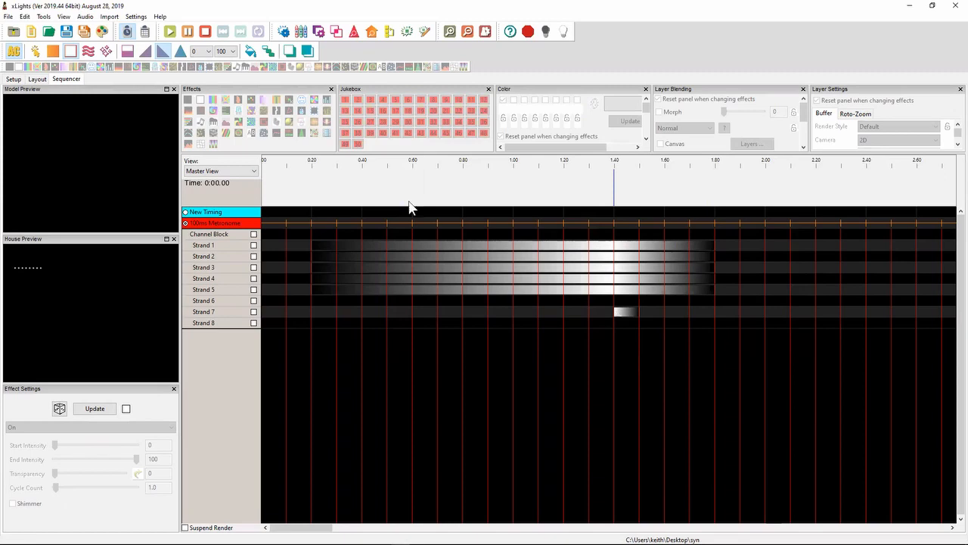
pyautogui.click(14, 51)
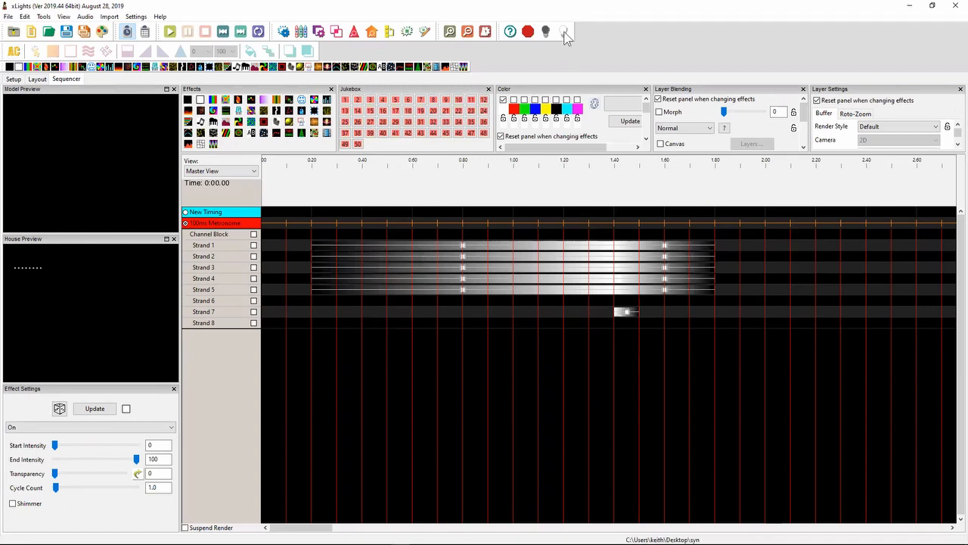
pyautogui.moveTo(565, 31)
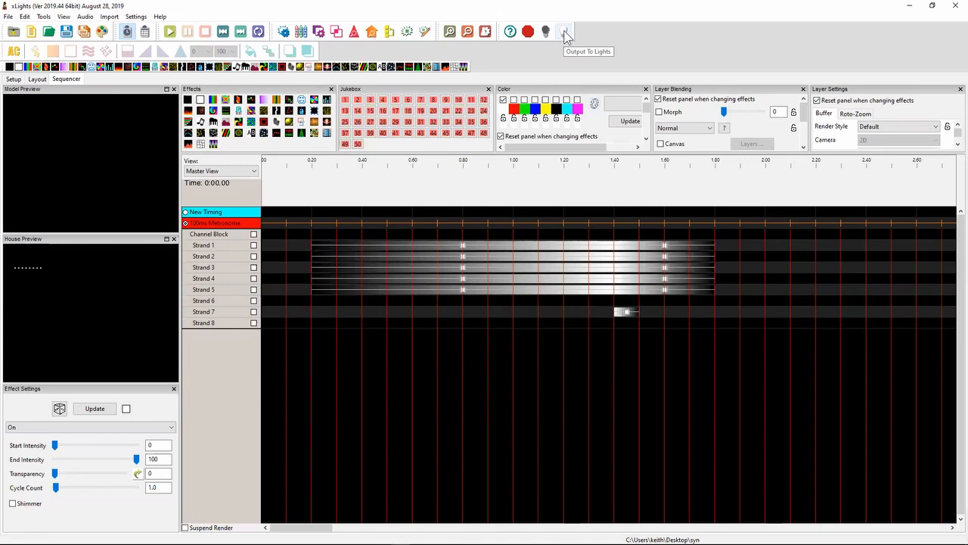
# Start output to lights, dismissing the COM6 connection error and continuing anyway
pyautogui.click(564, 31)
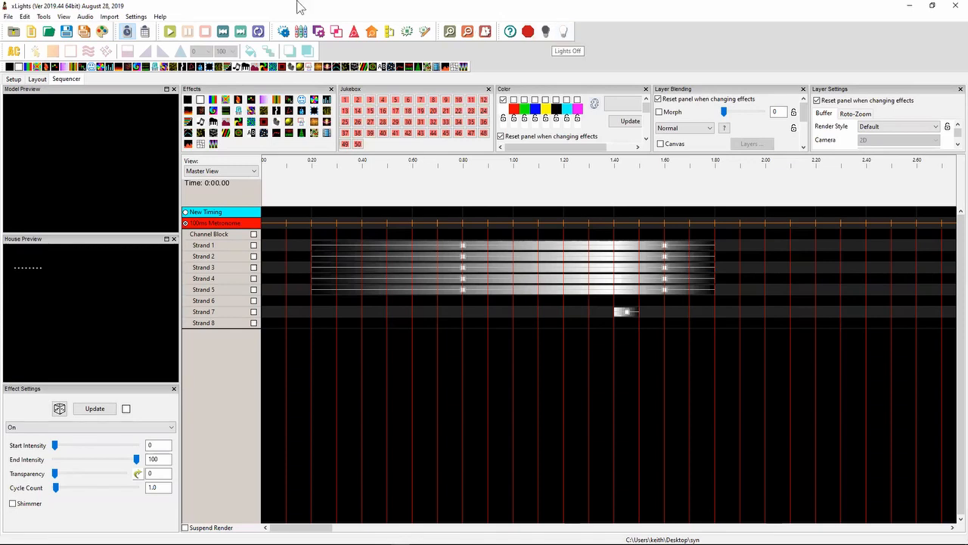
pyautogui.moveTo(42, 16)
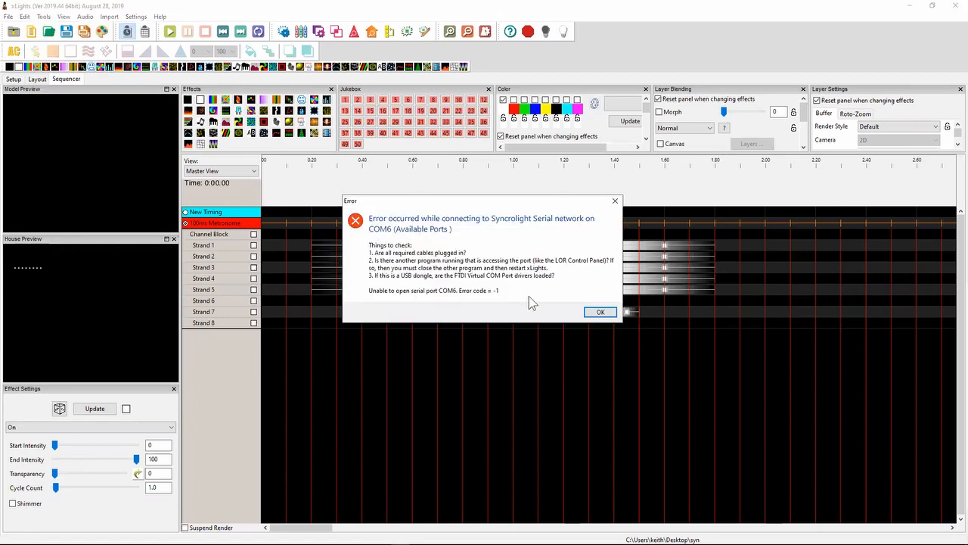
pyautogui.click(600, 312)
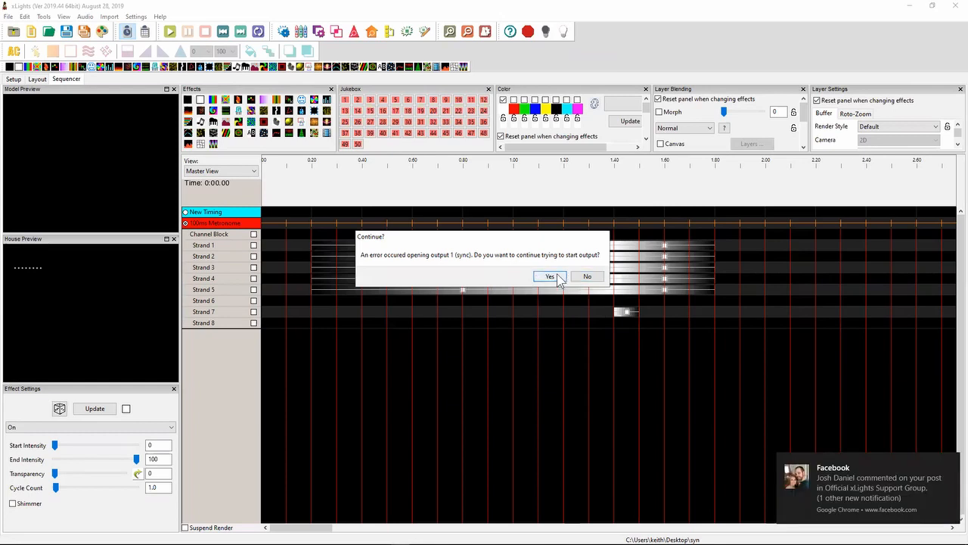
pyautogui.moveTo(552, 279)
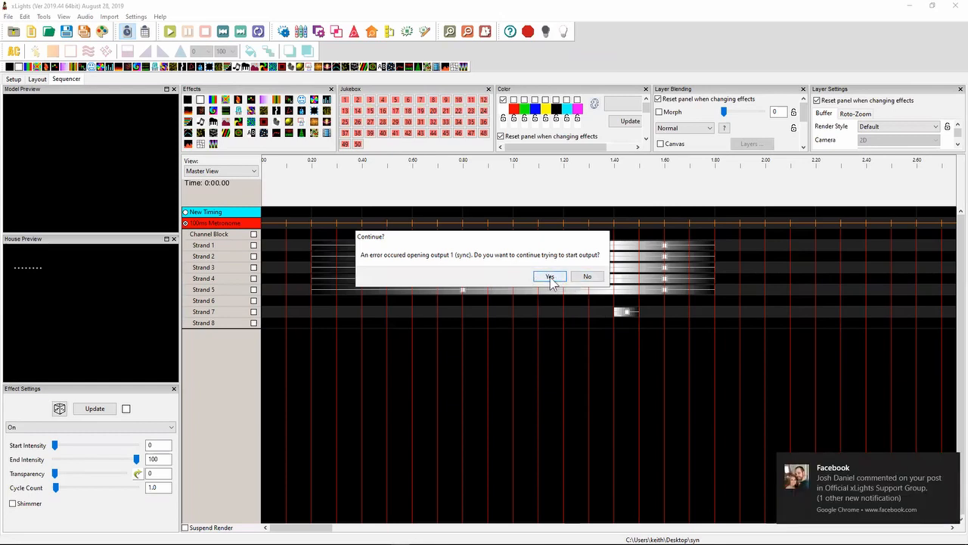
pyautogui.click(550, 276)
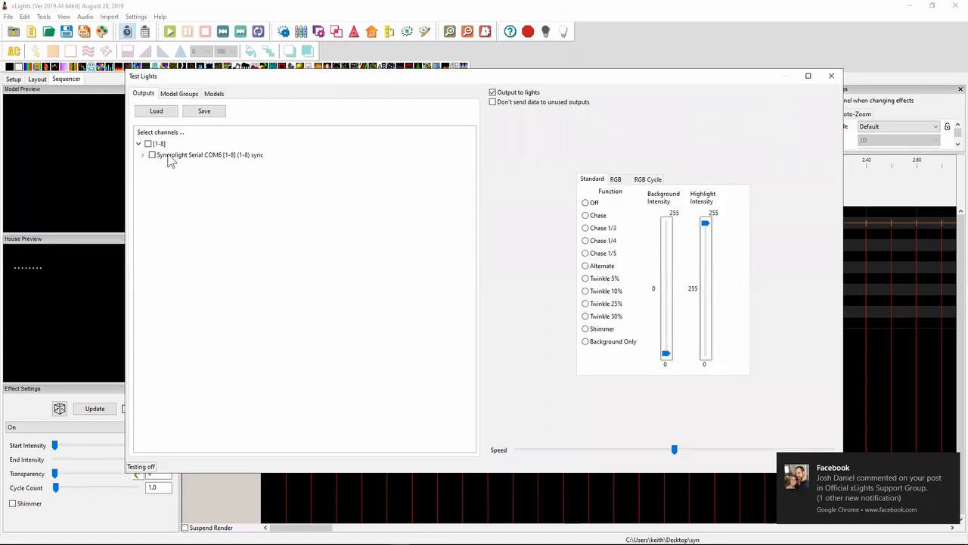
# Run an Alternate light test on all eight Syncrolight channels, then close it
pyautogui.click(152, 155)
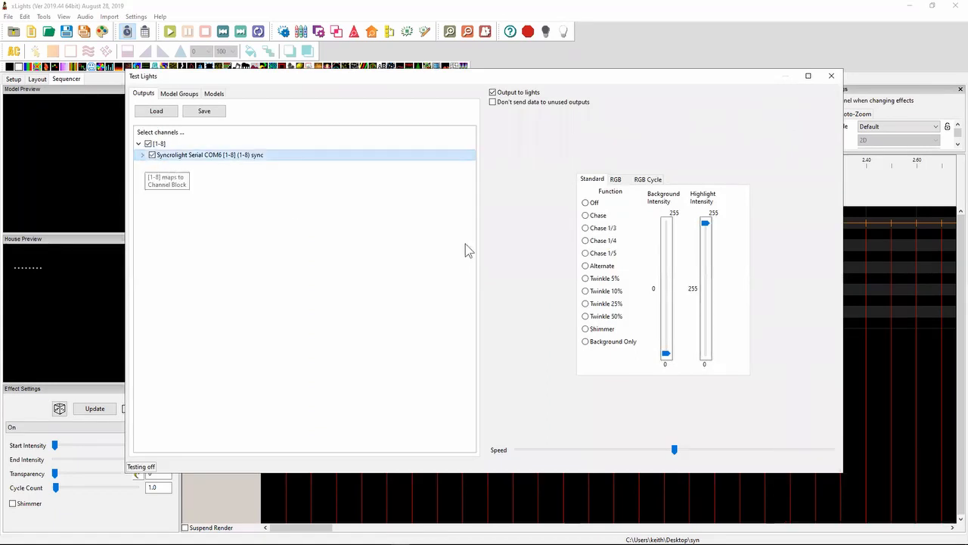
pyautogui.click(584, 265)
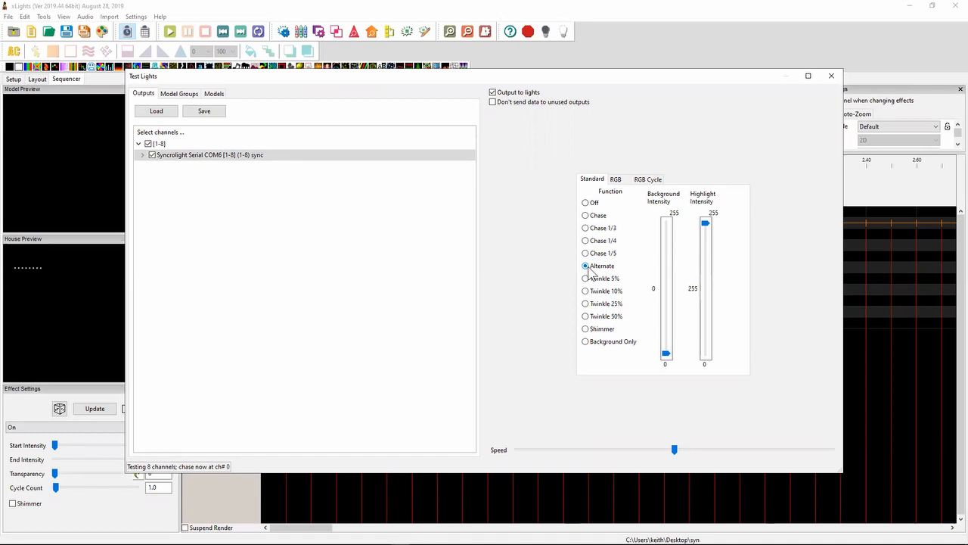
pyautogui.moveTo(861, 91)
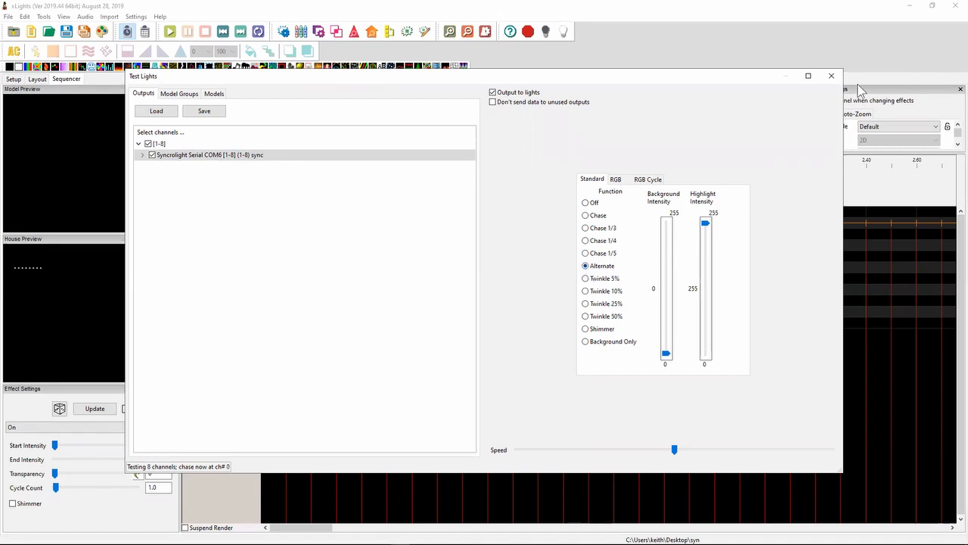
pyautogui.click(831, 76)
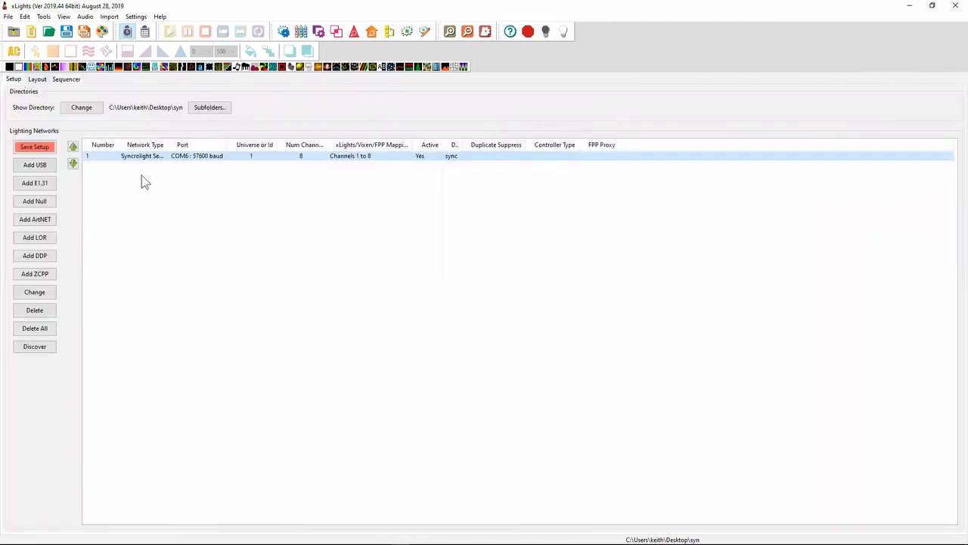
pyautogui.moveTo(145, 170)
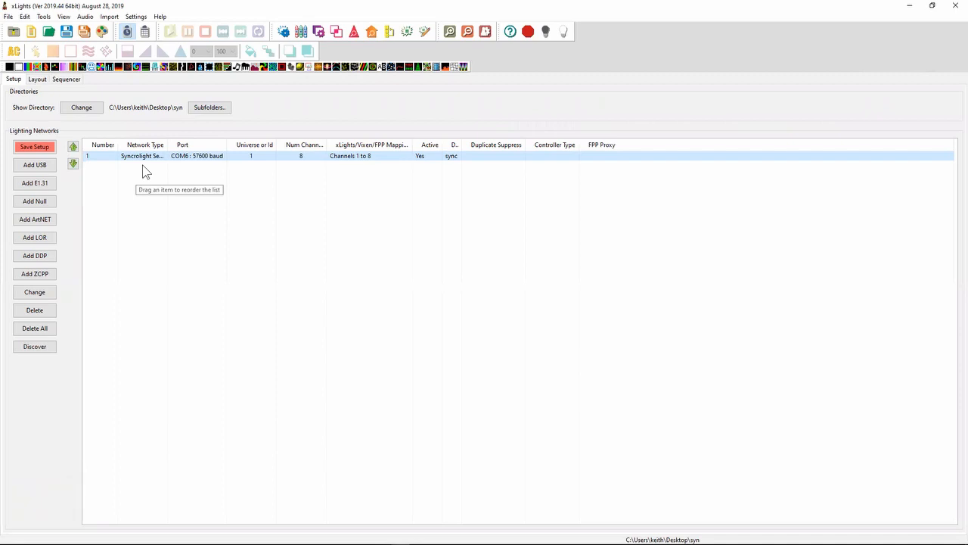
pyautogui.moveTo(204, 282)
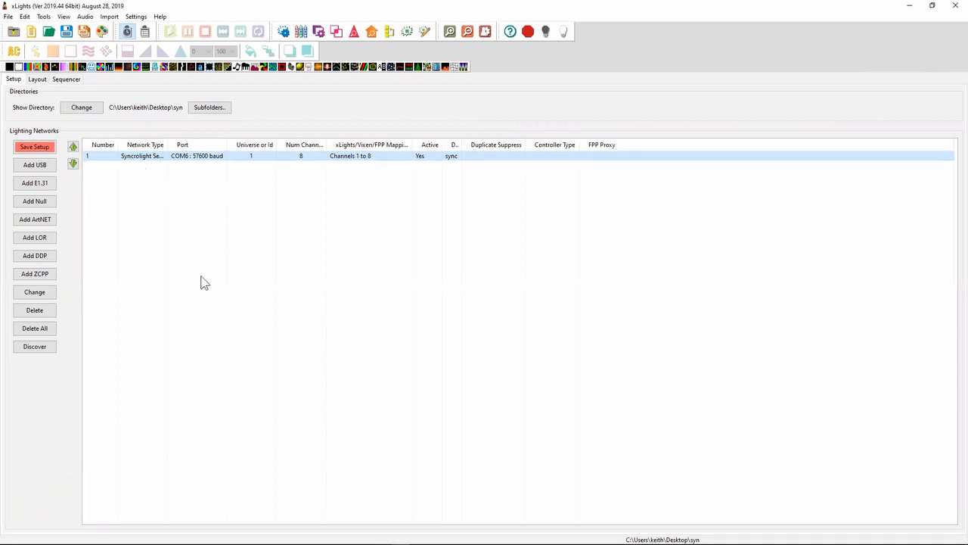
pyautogui.moveTo(30, 165)
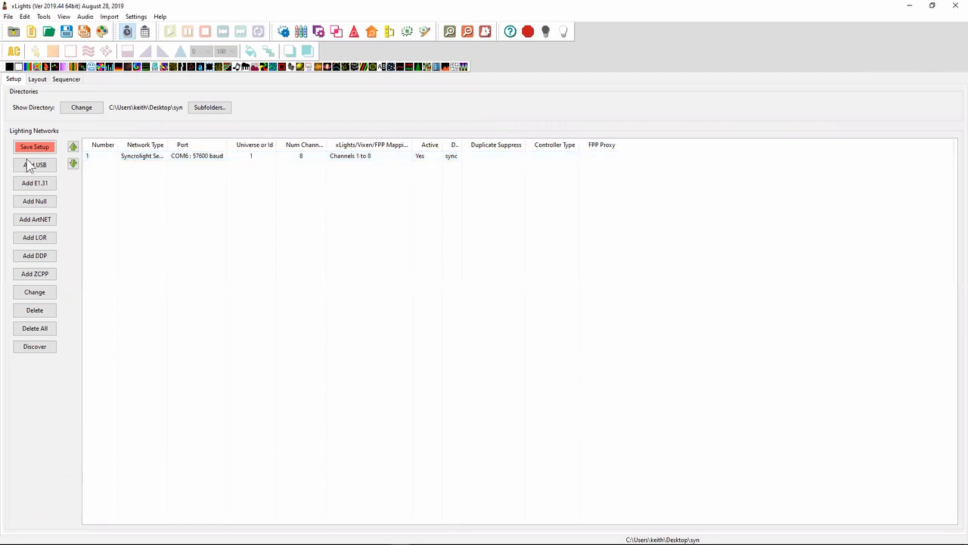
pyautogui.moveTo(121, 278)
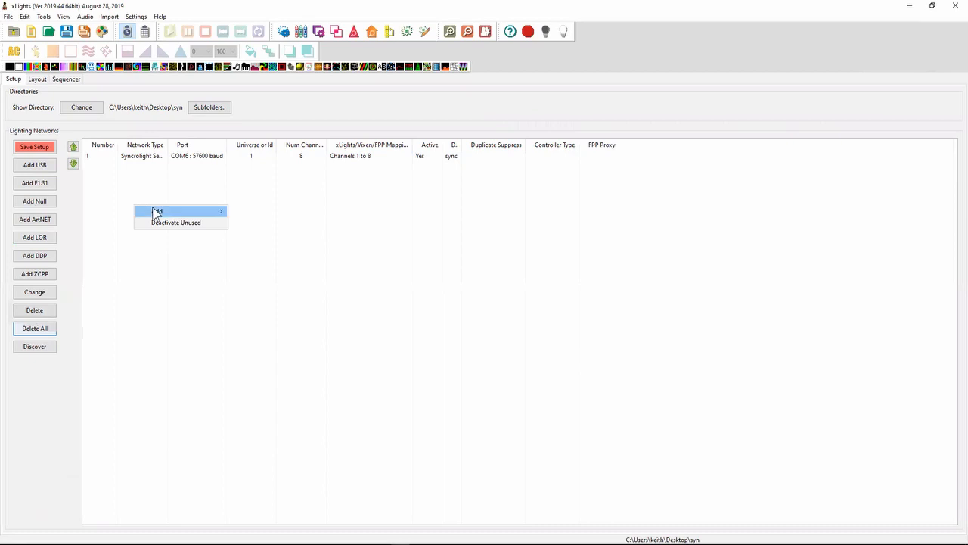
pyautogui.moveTo(157, 211)
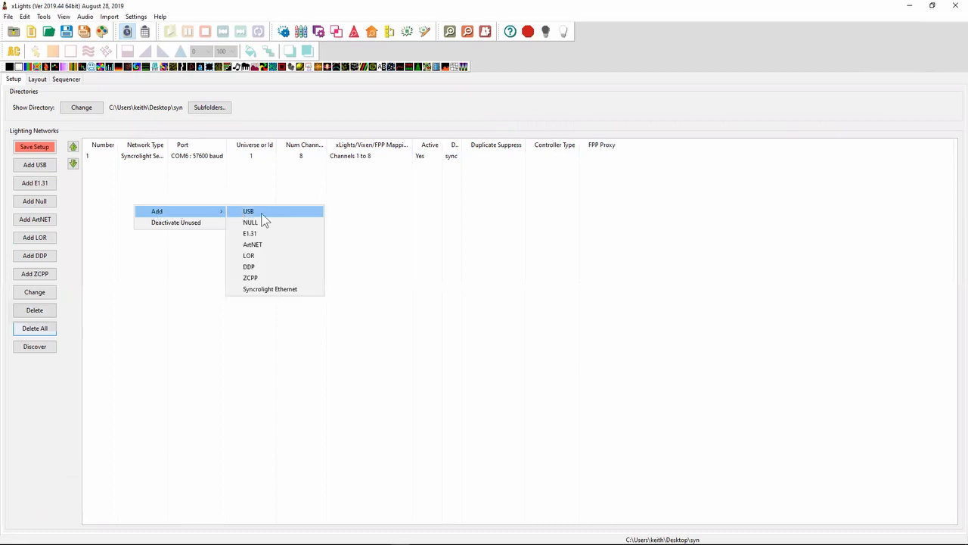
pyautogui.moveTo(262, 183)
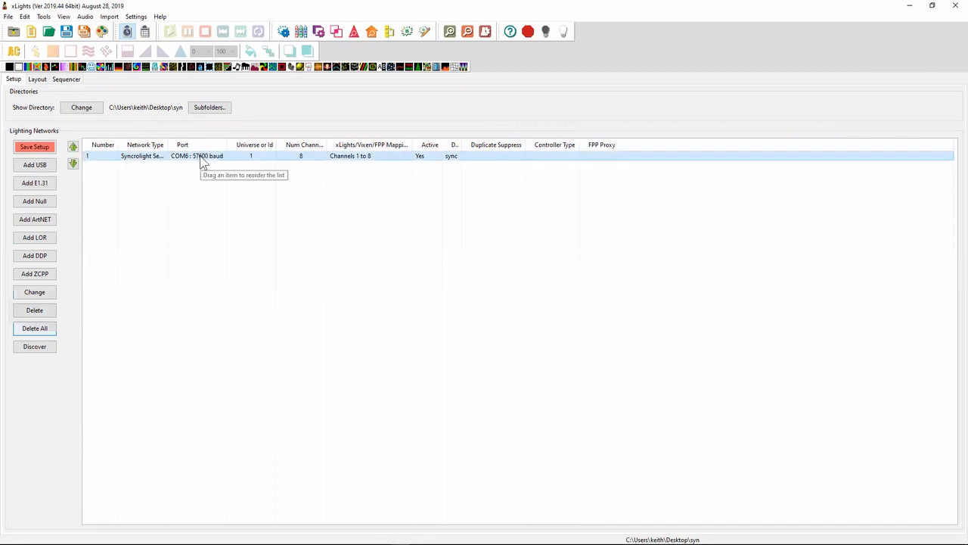
# Insert a Syncrolight Ethernet output after the COM6 serial network
pyautogui.rightClick(196, 156)
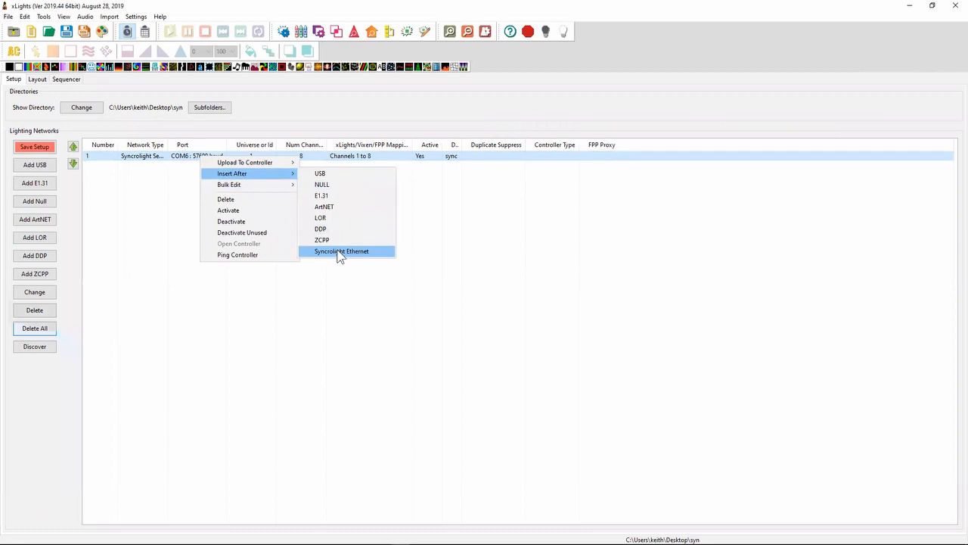
pyautogui.click(341, 250)
pyautogui.write('1')
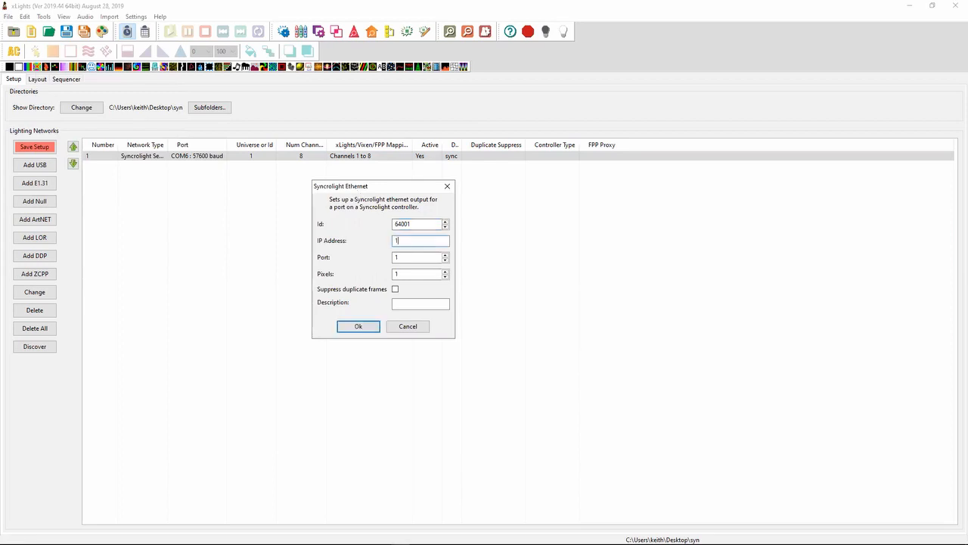
# Enter IP address 192.168.0.91 for the Syncrolight Ethernet output
pyautogui.write('92.168.0.')
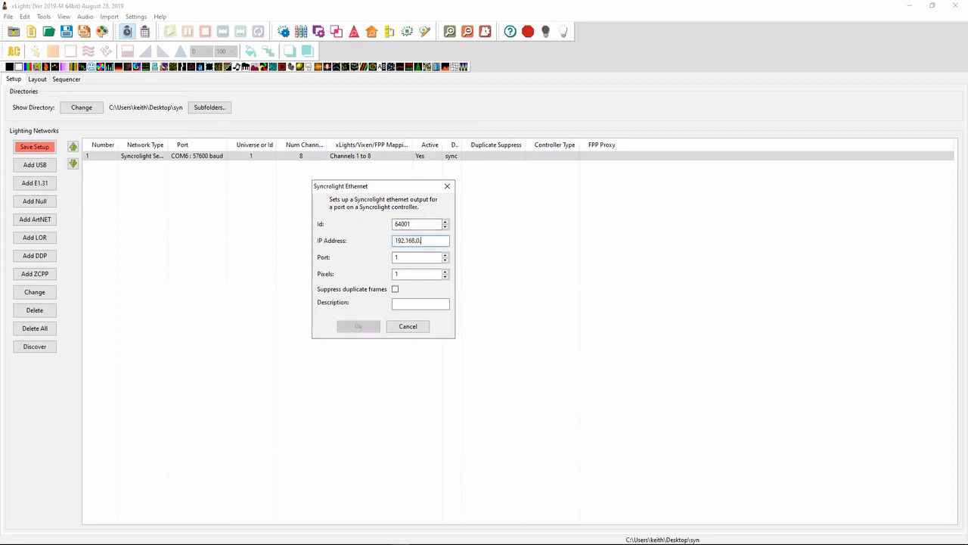
pyautogui.write('91')
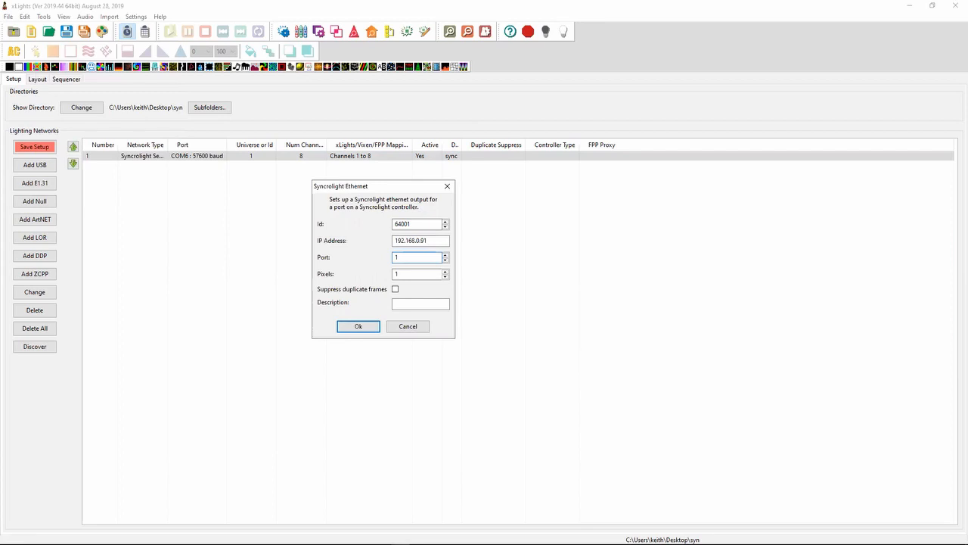
pyautogui.click(416, 257)
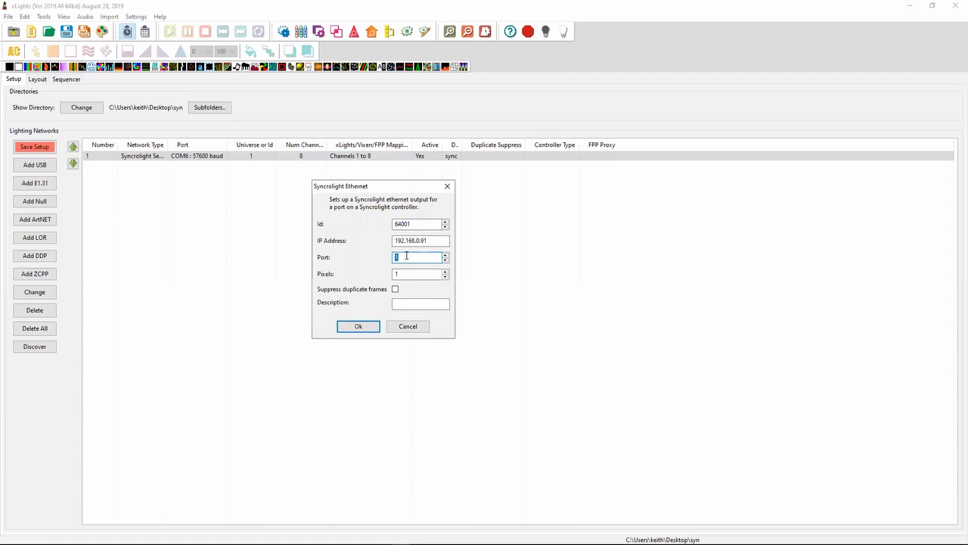
# Set port 2, 100 pixels and description 'single line', then confirm the output
pyautogui.click(445, 255)
pyautogui.write('00')
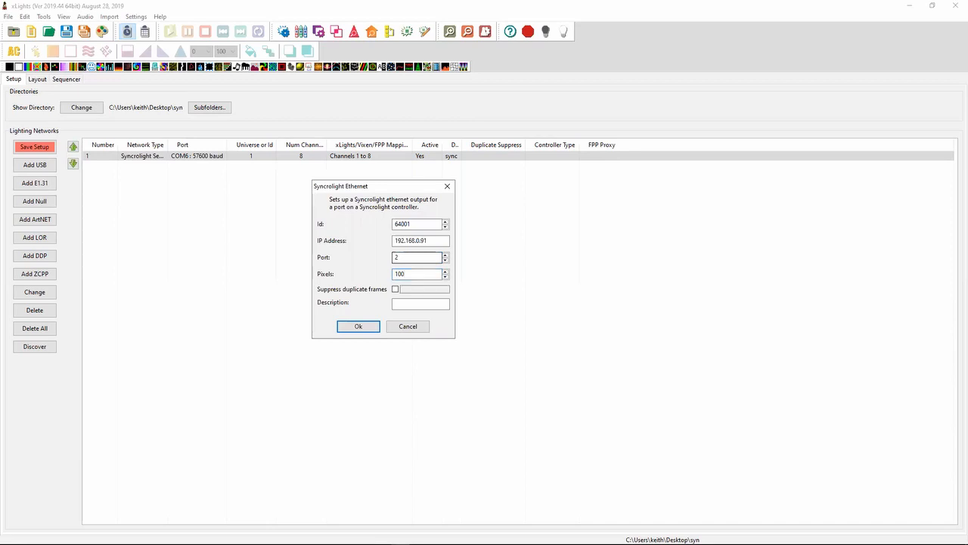
pyautogui.click(420, 304)
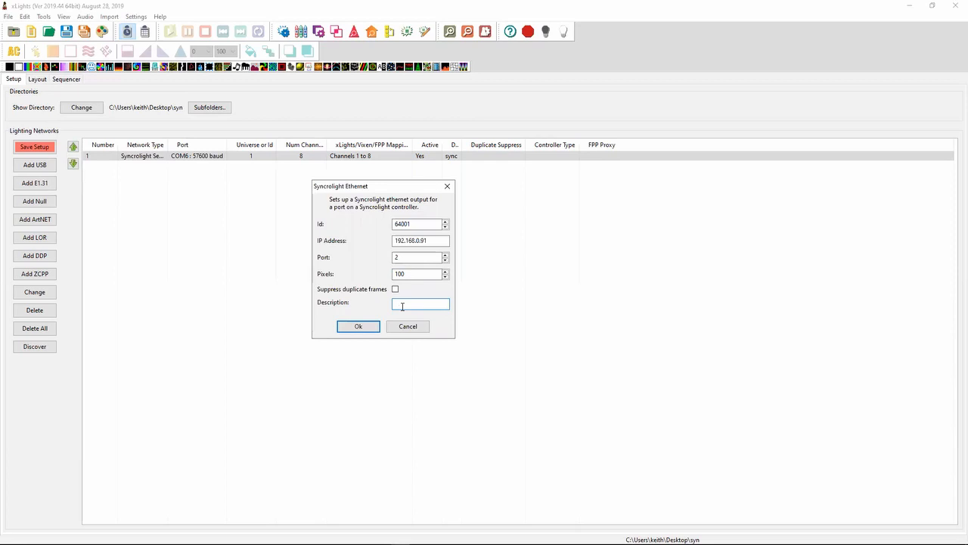
pyautogui.write('sing')
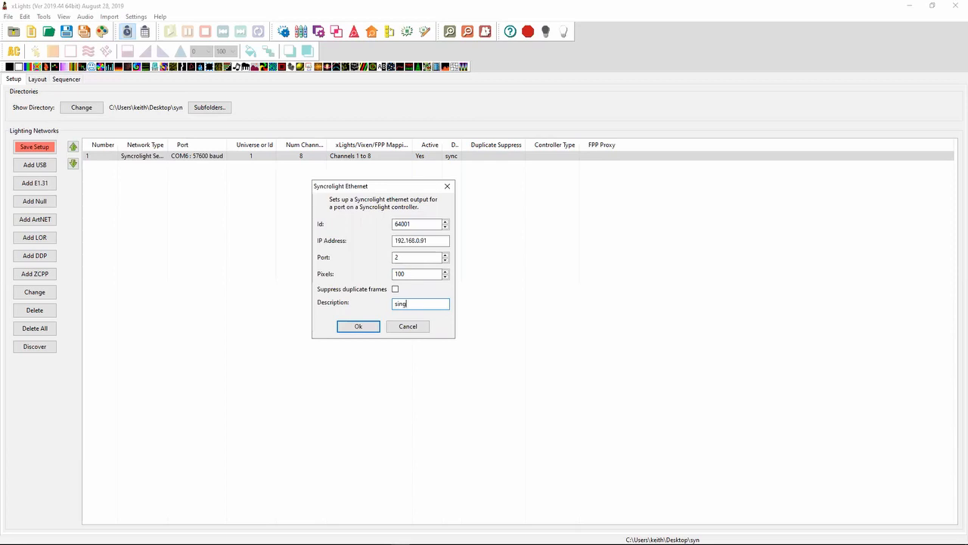
pyautogui.write('le')
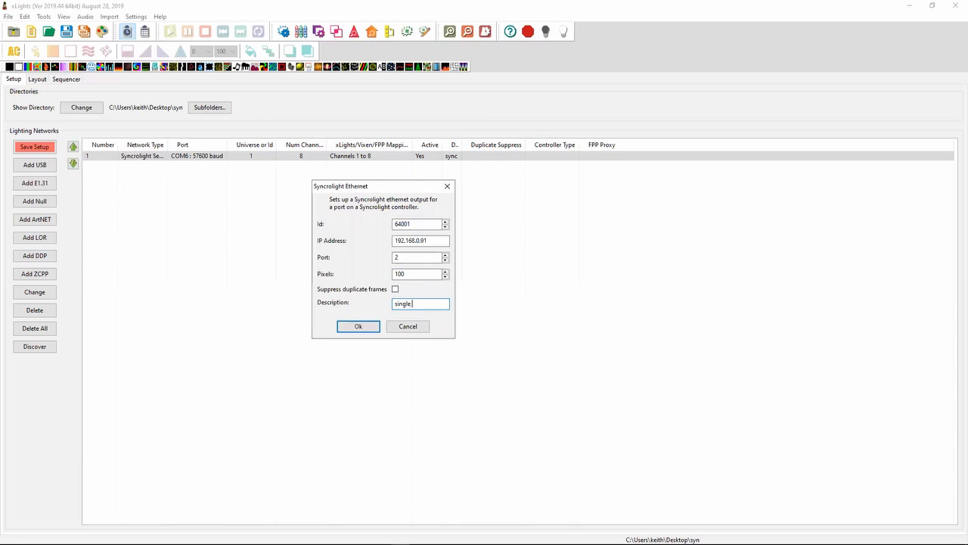
pyautogui.write('line')
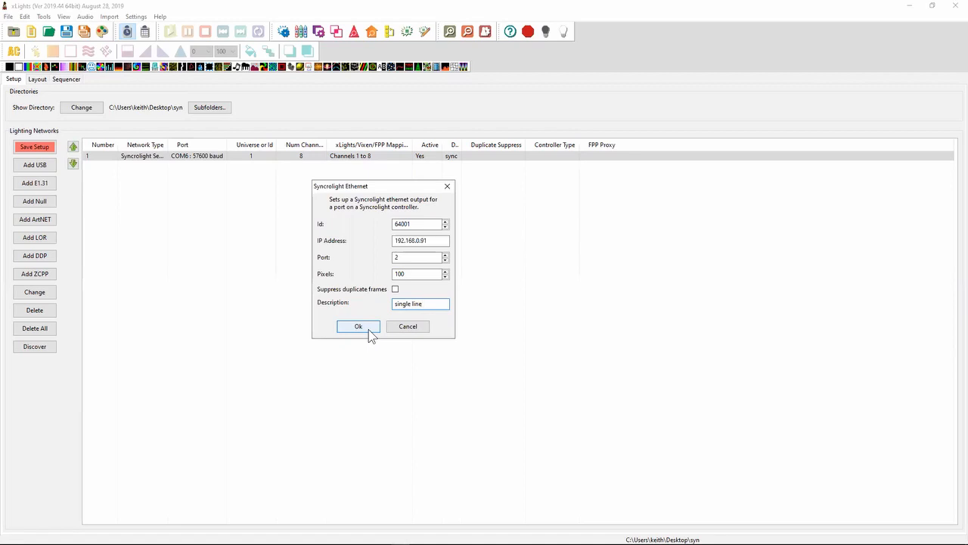
pyautogui.click(421, 303)
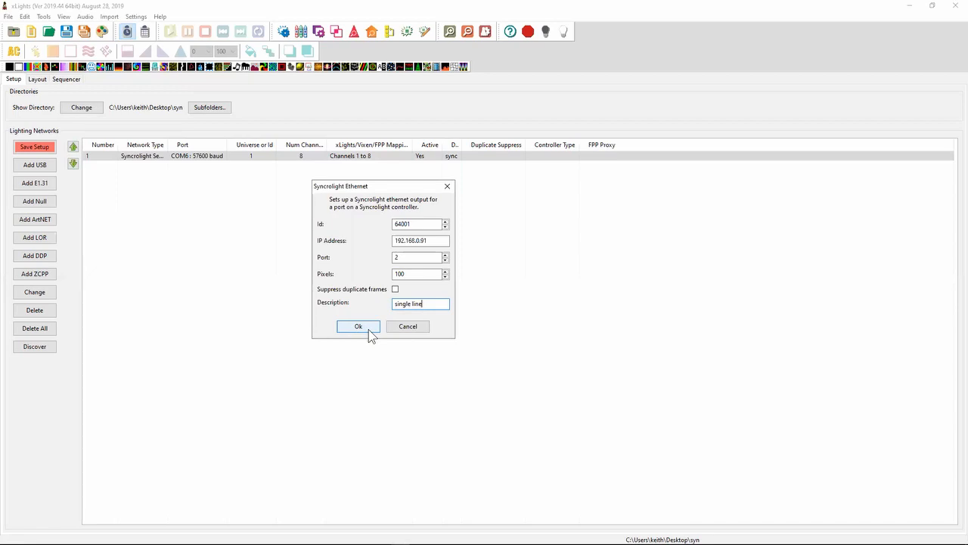
pyautogui.moveTo(358, 326)
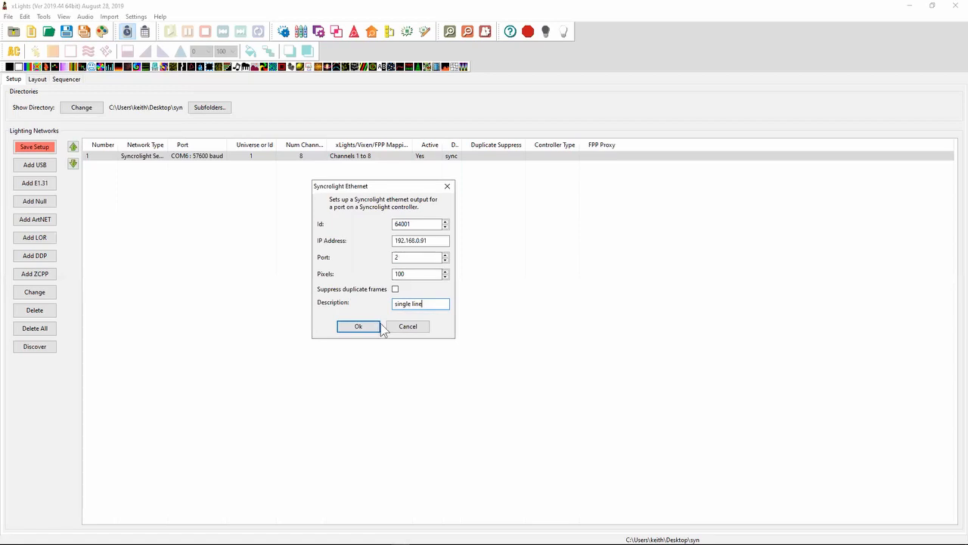
pyautogui.click(358, 326)
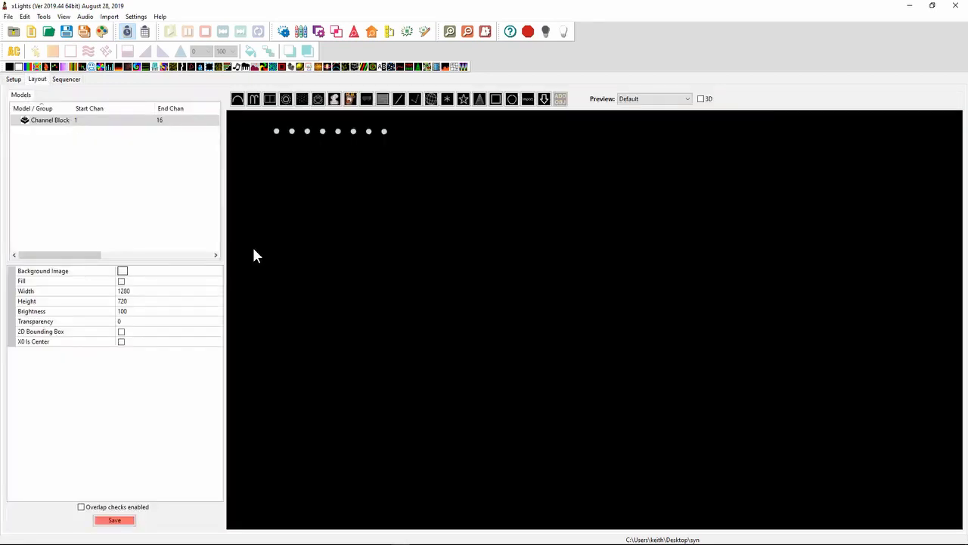
pyautogui.moveTo(336, 258)
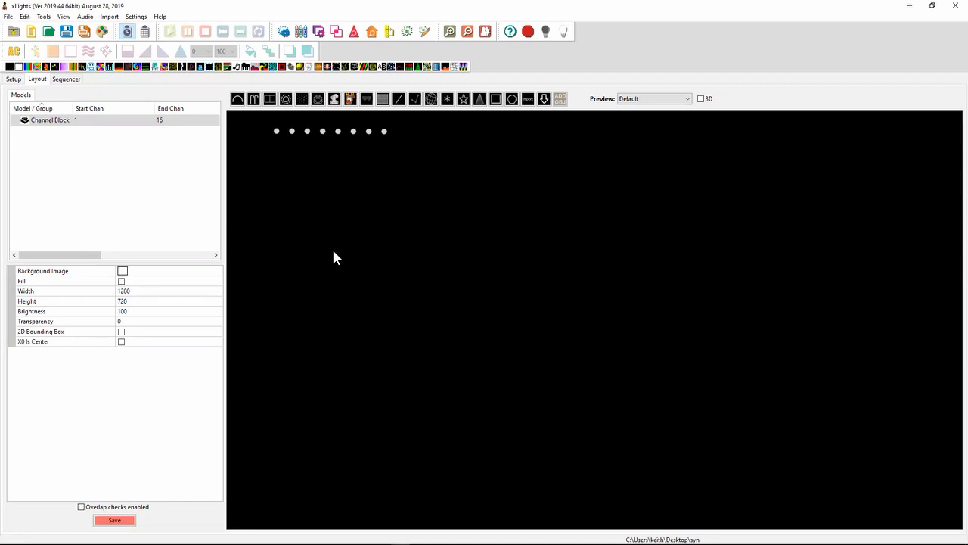
pyautogui.moveTo(402, 179)
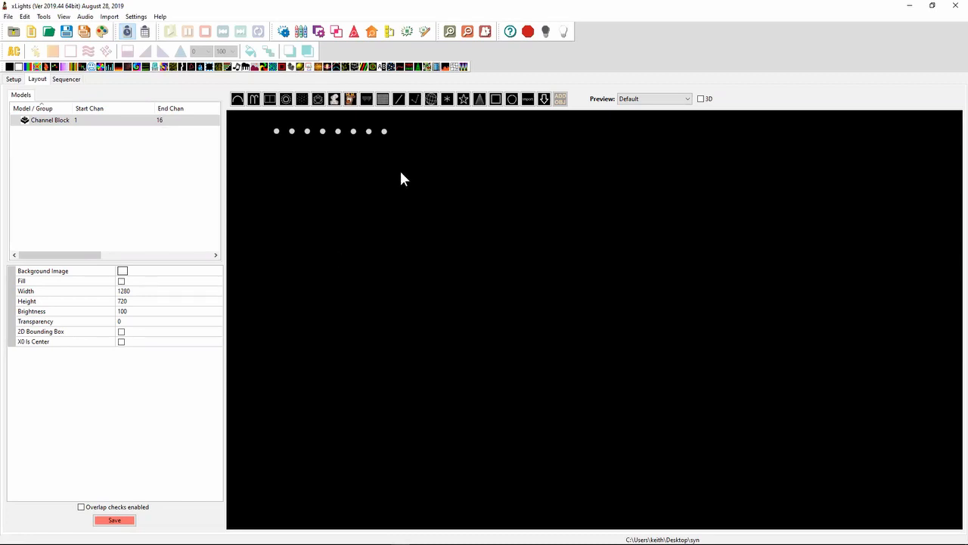
pyautogui.moveTo(463, 99)
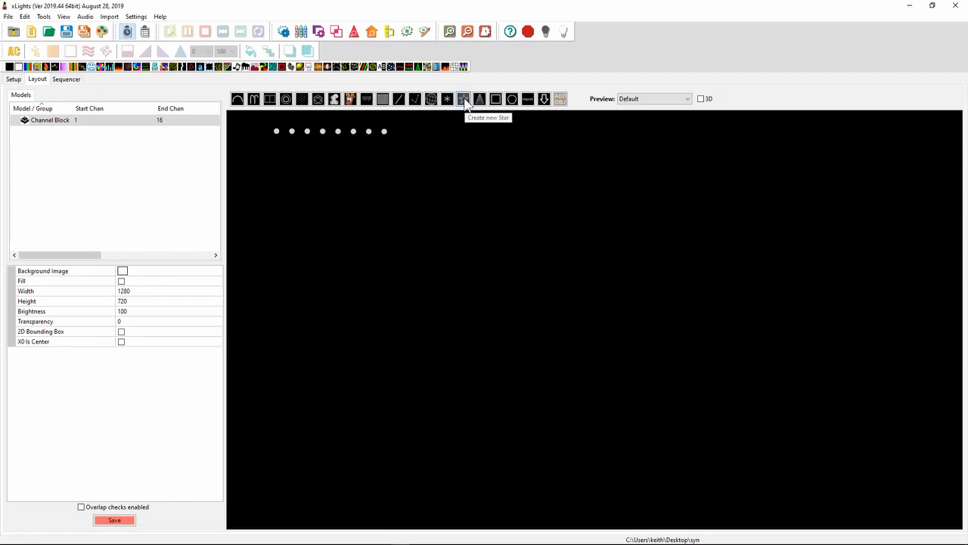
# Create a Star model with 100 nodes and layer sizes 50,30,20, and edit its start channel
pyautogui.click(463, 99)
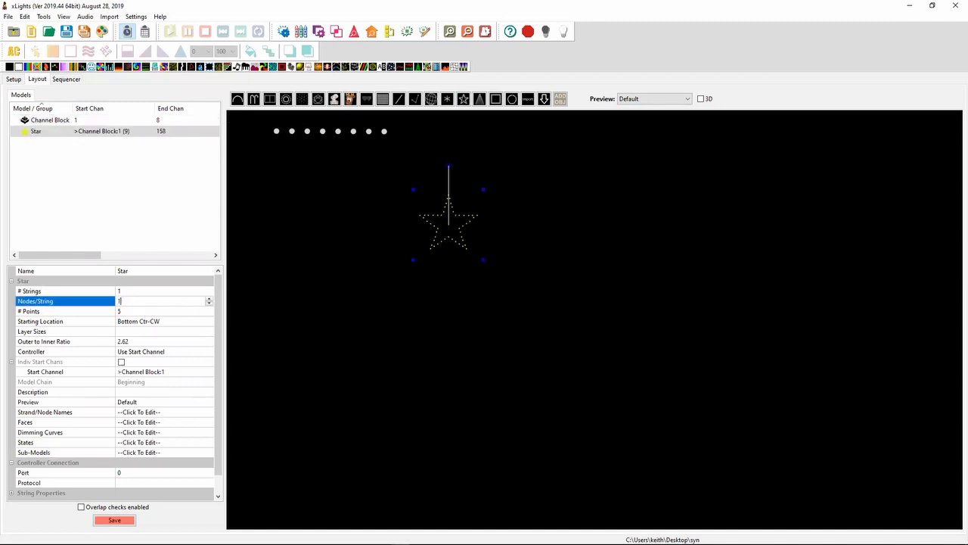
pyautogui.write('100')
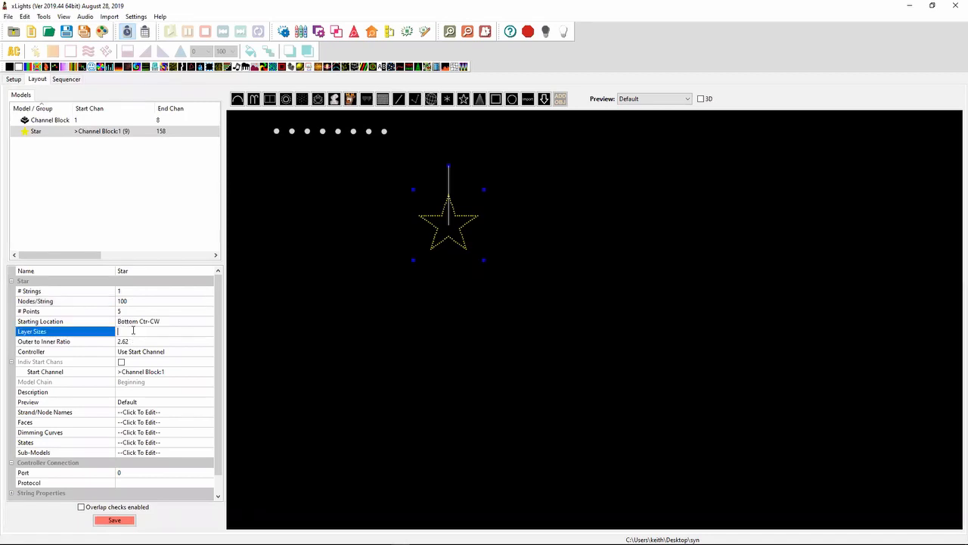
pyautogui.write('50')
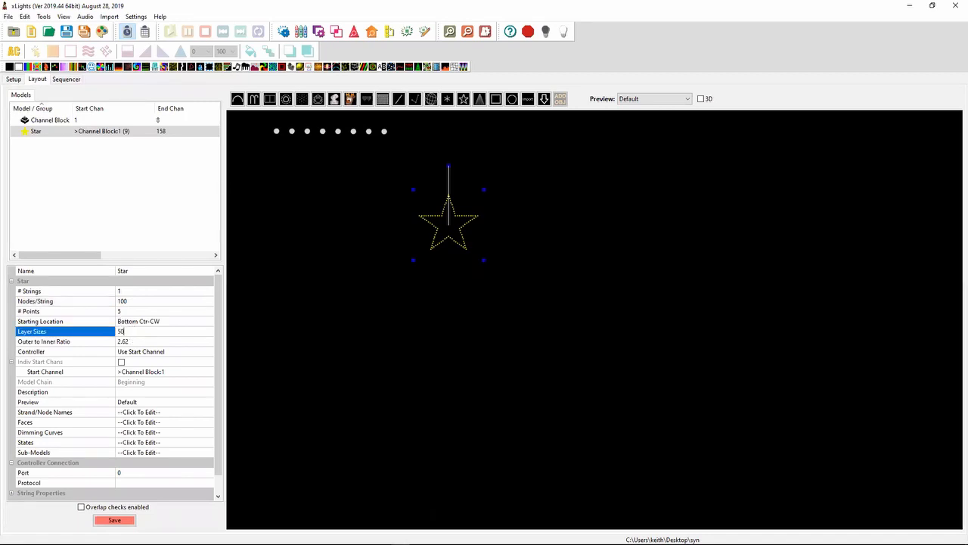
pyautogui.write(',30,20')
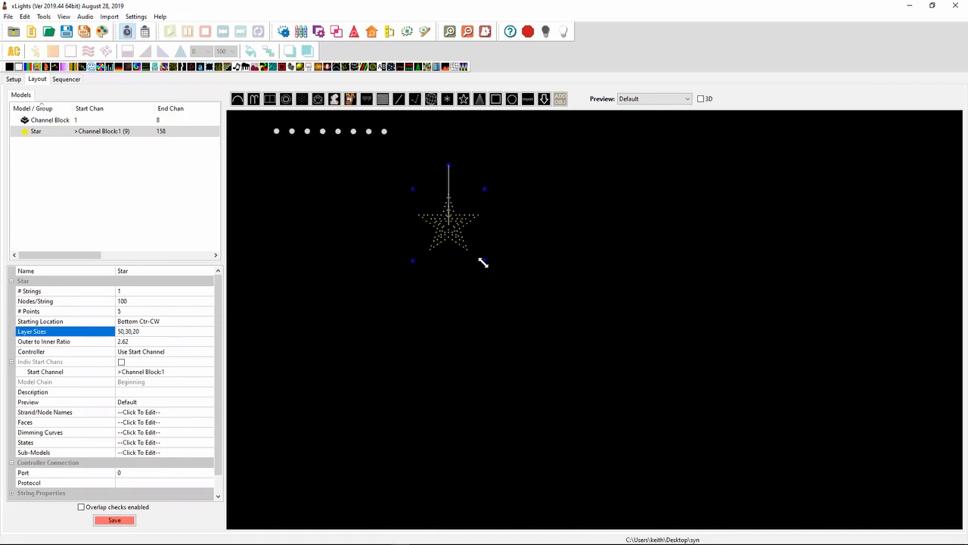
pyautogui.moveTo(463, 252)
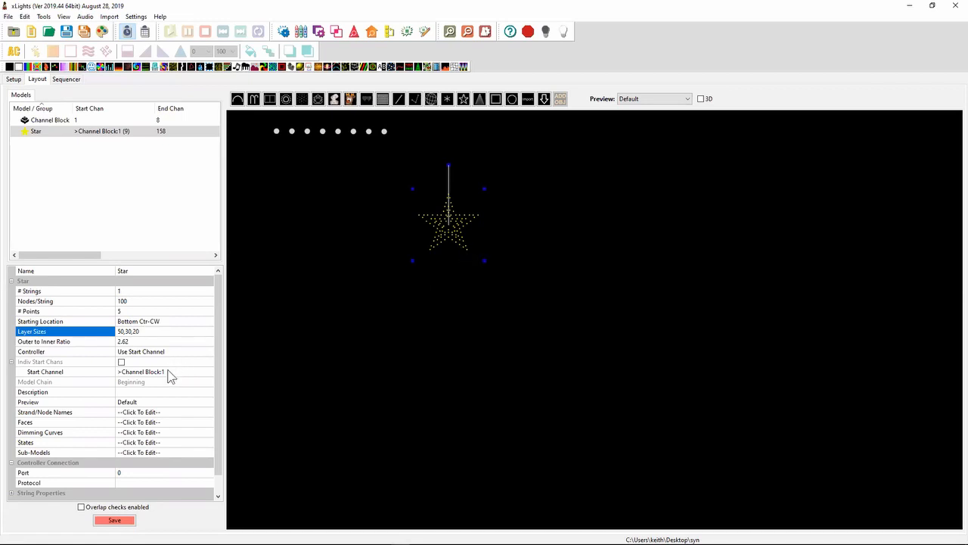
pyautogui.moveTo(161, 358)
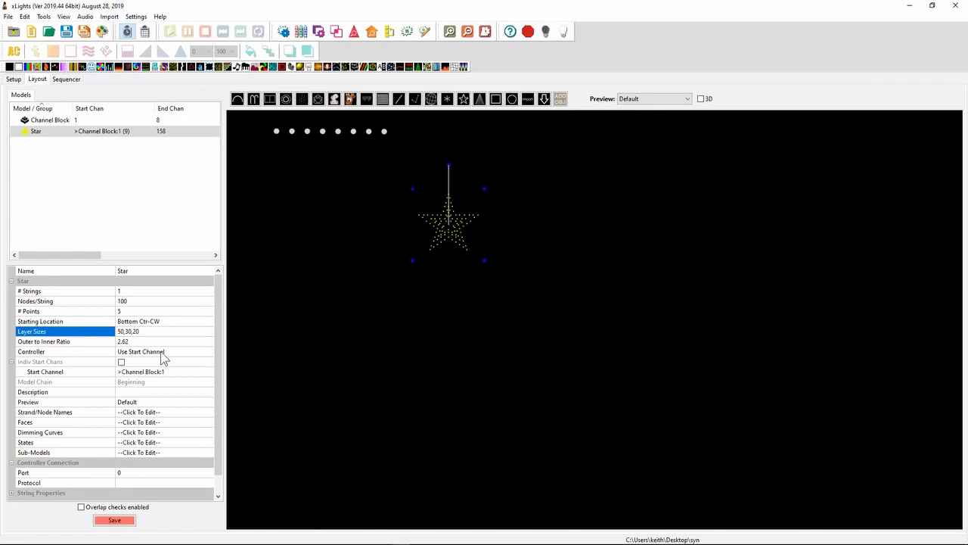
pyautogui.click(140, 351)
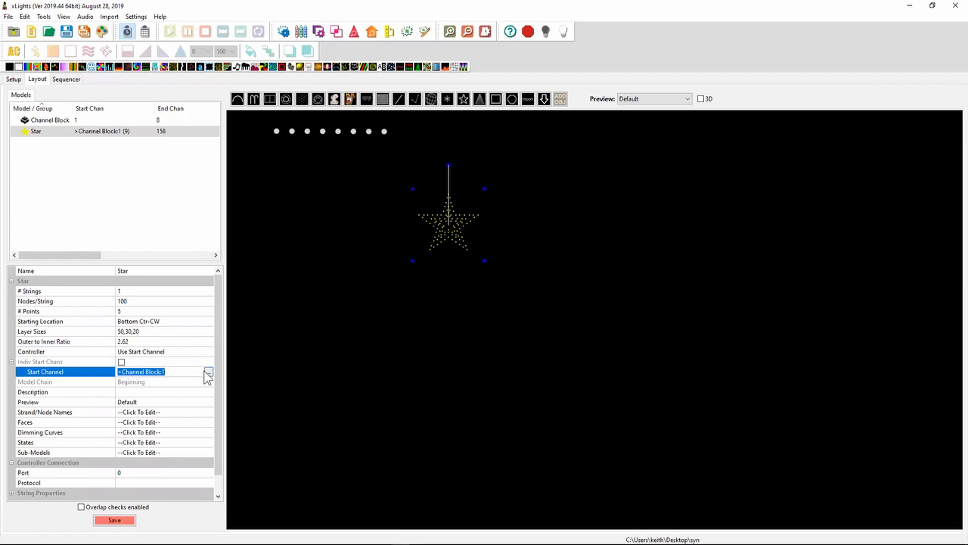
pyautogui.click(208, 371)
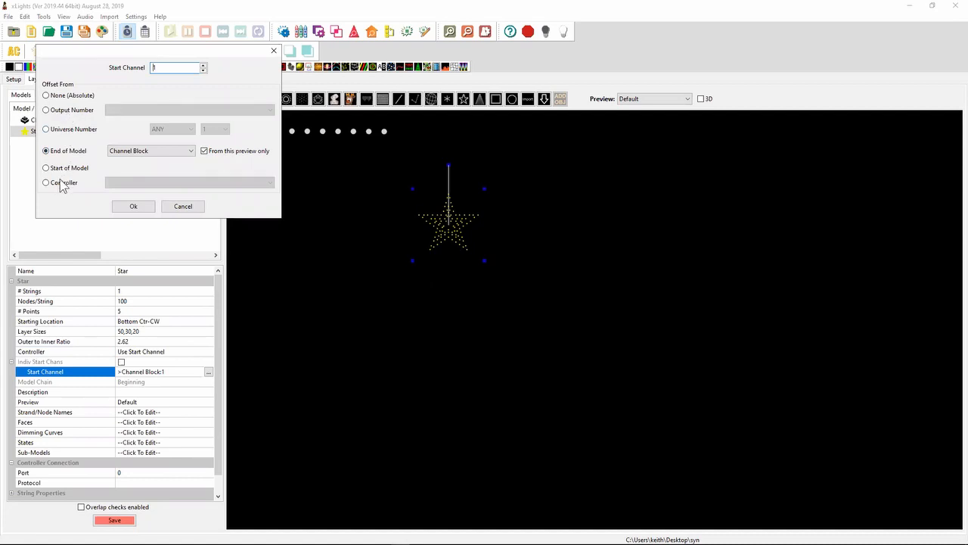
# Set the Star's start channel to the 'single line' controller, covering channels 1–300
pyautogui.click(45, 183)
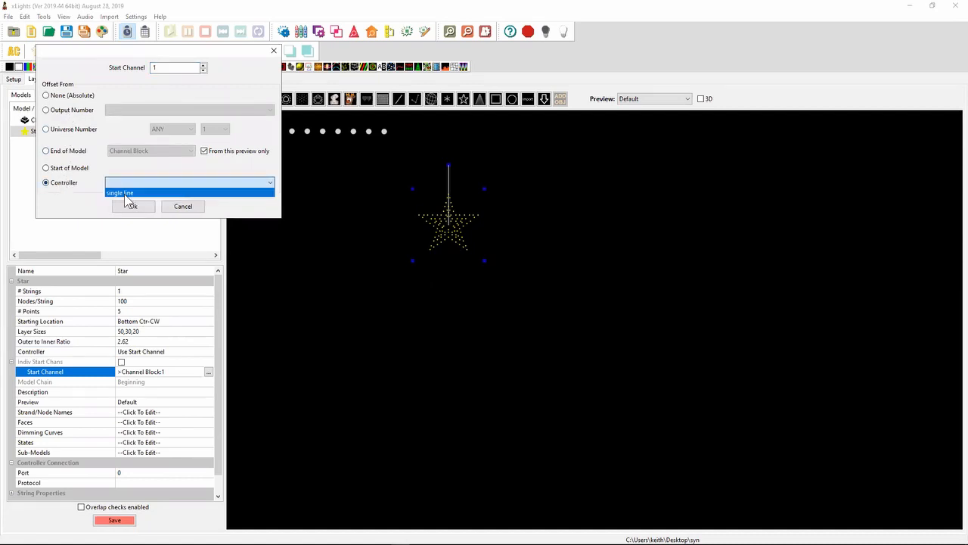
pyautogui.click(119, 192)
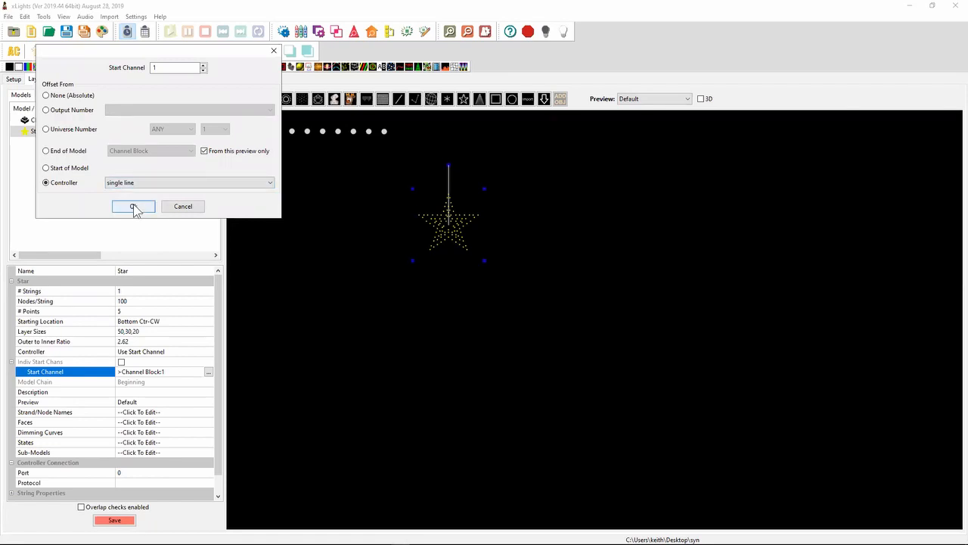
pyautogui.click(133, 207)
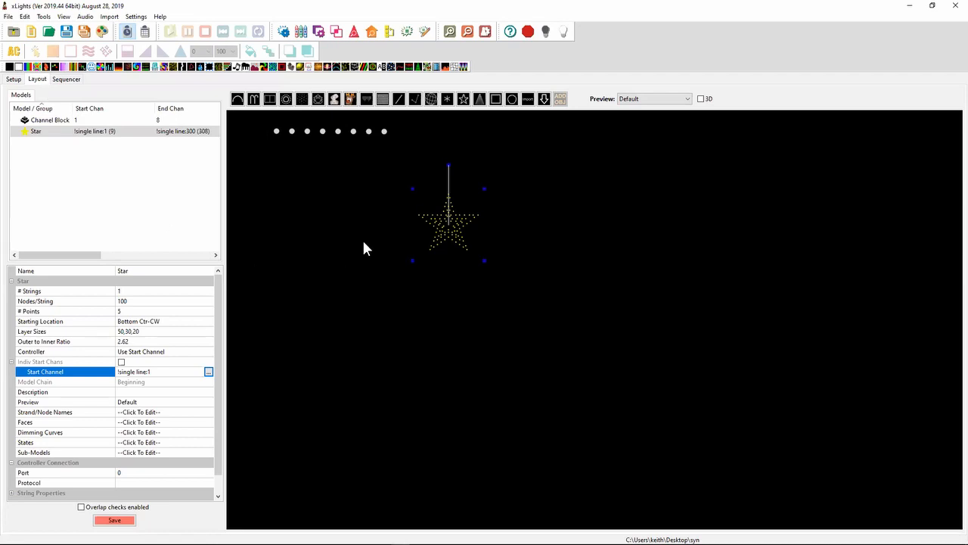
pyautogui.moveTo(150, 137)
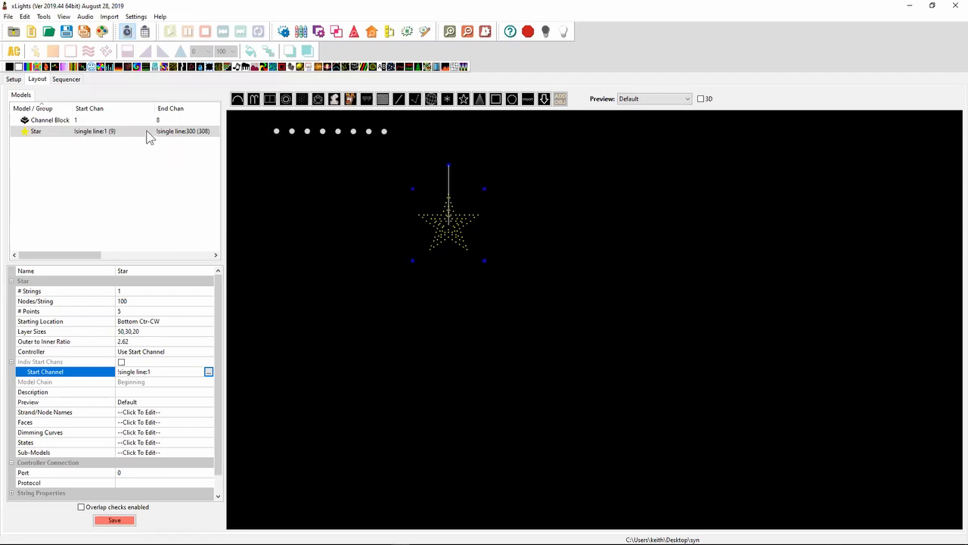
pyautogui.moveTo(178, 139)
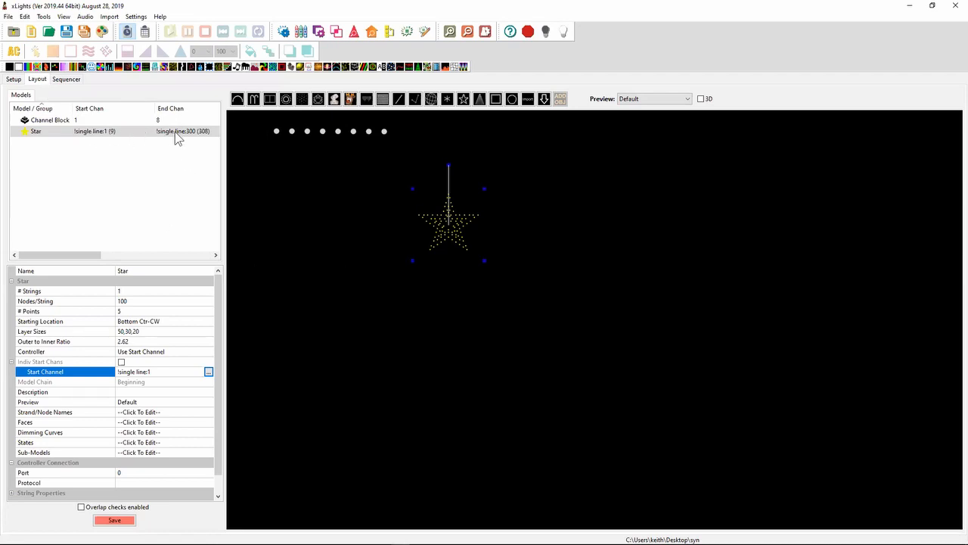
pyautogui.moveTo(448, 216); pyautogui.dragTo(468, 198)
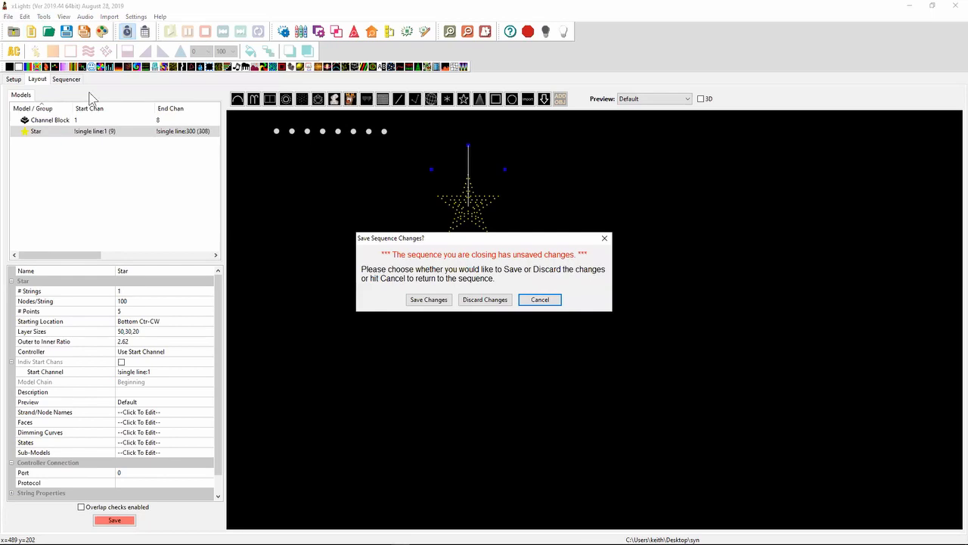
# Answer the unsaved-changes prompt and choose an Animation sequence in the wizard
pyautogui.click(484, 299)
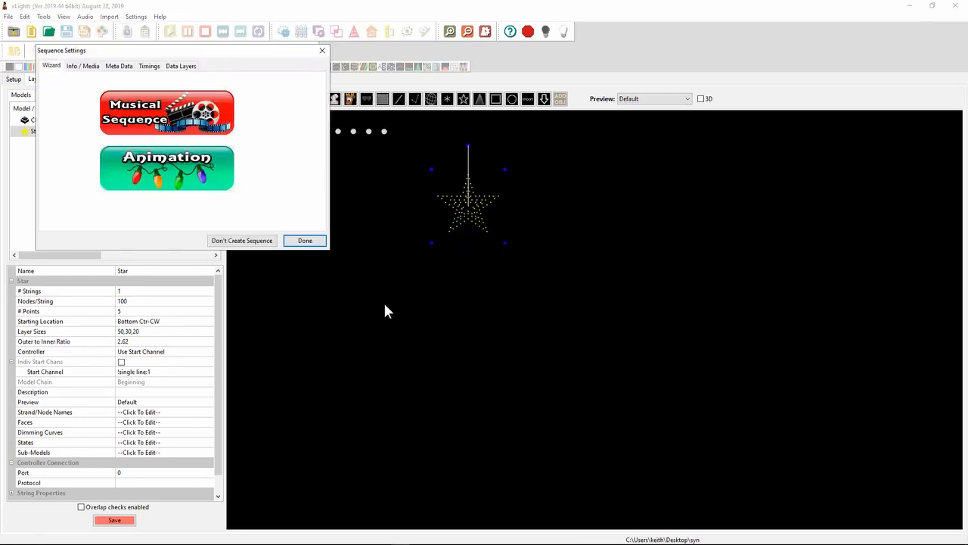
pyautogui.click(305, 240)
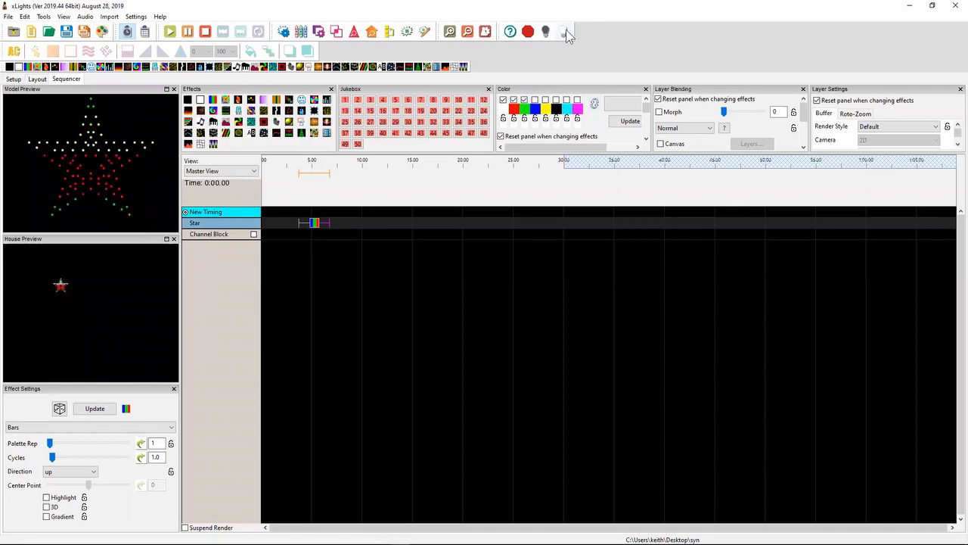
pyautogui.moveTo(567, 32)
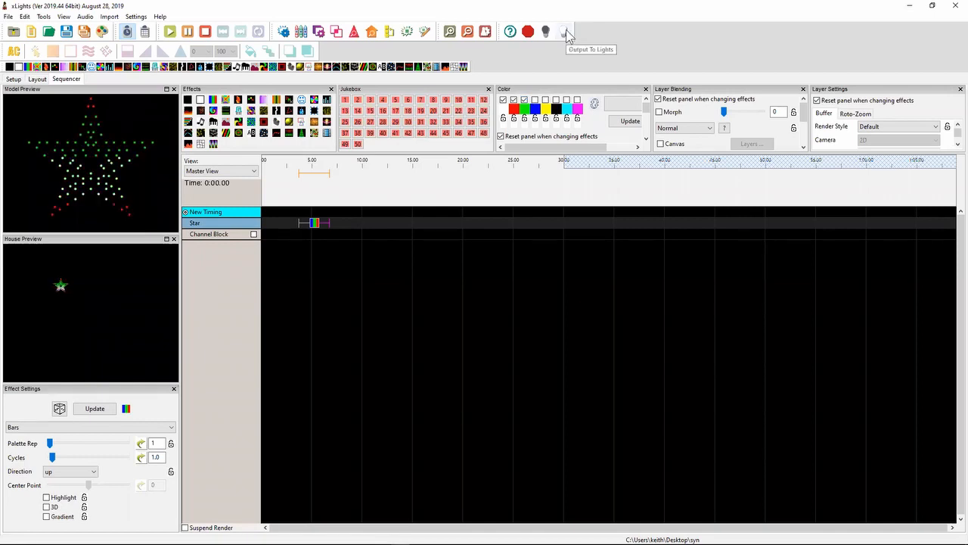